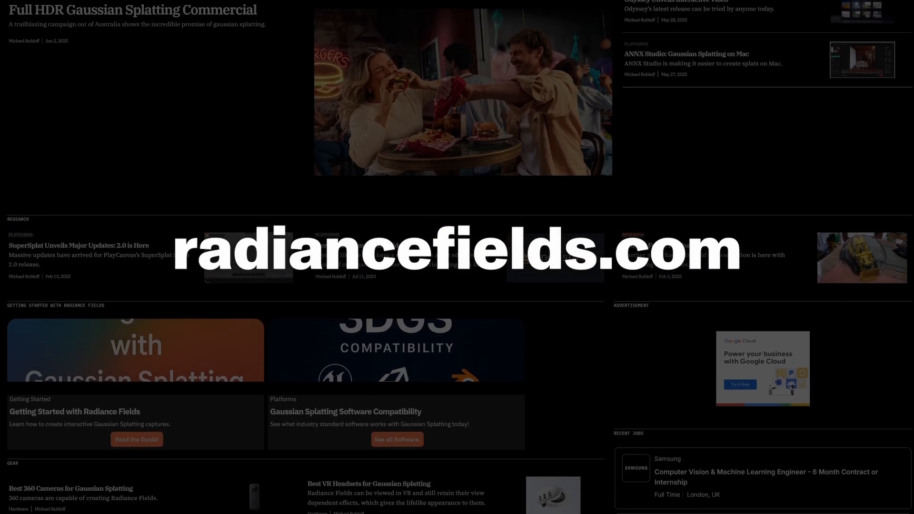
# Step: Scroll the empty Node graph editor of the new scene before adding nodes
pyautogui.scroll(-3)
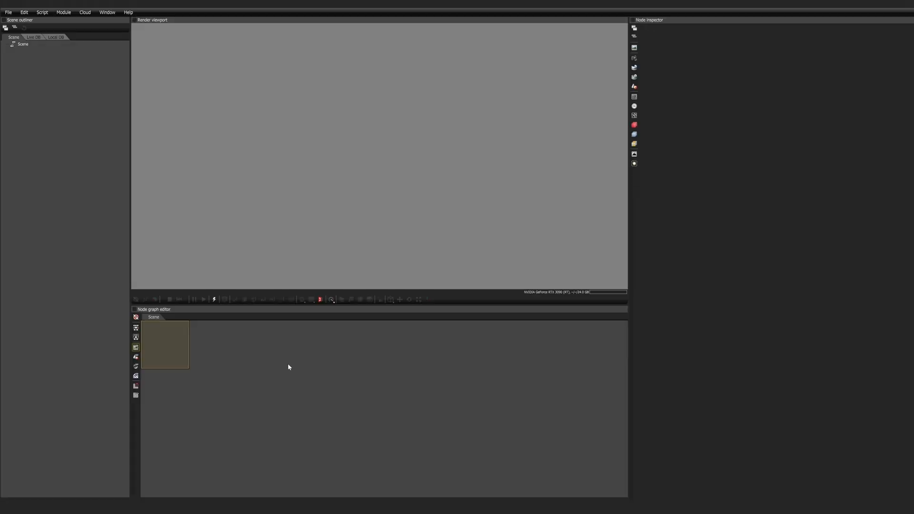
pyautogui.moveTo(341, 383)
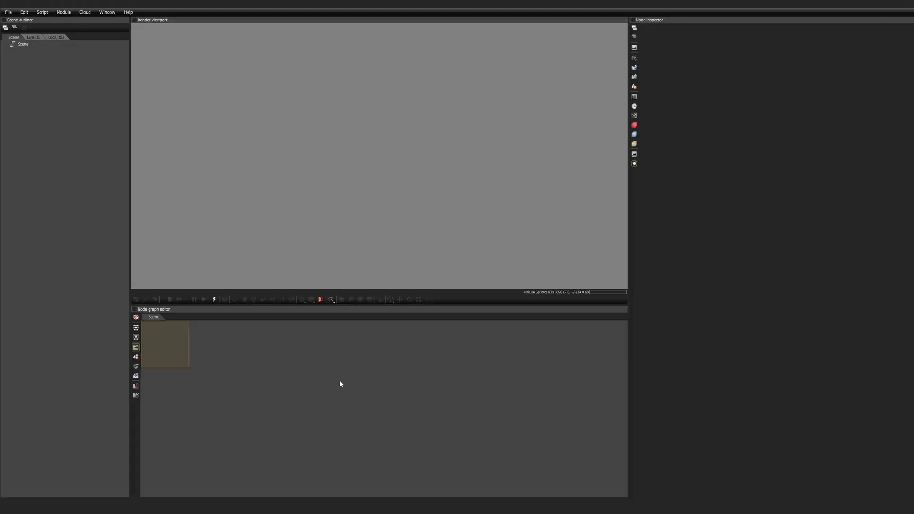
# Step: Add a Render target node and select it so the viewport renders a blank frame
pyautogui.rightClick(336, 394)
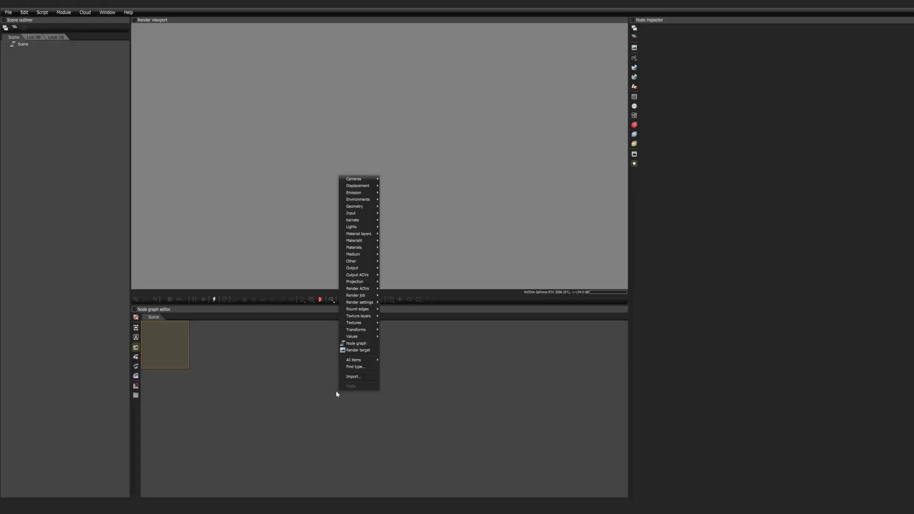
pyautogui.click(359, 351)
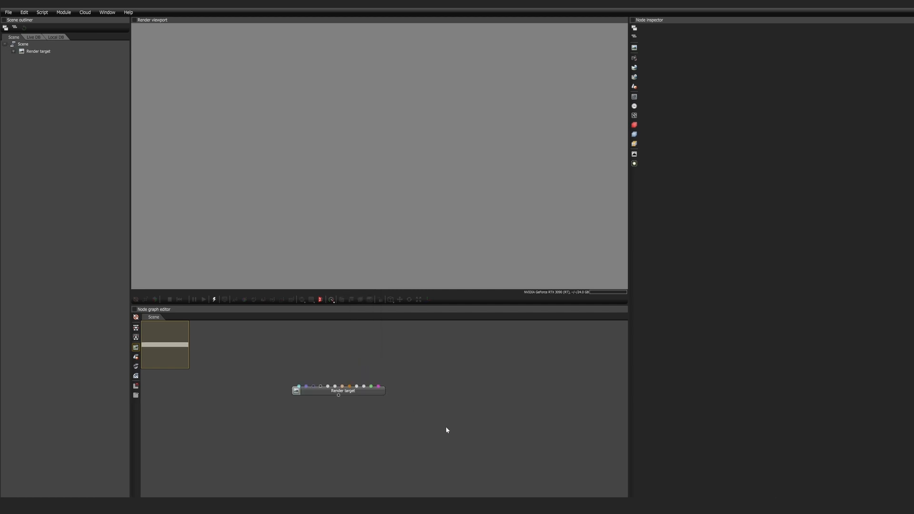
pyautogui.click(344, 390)
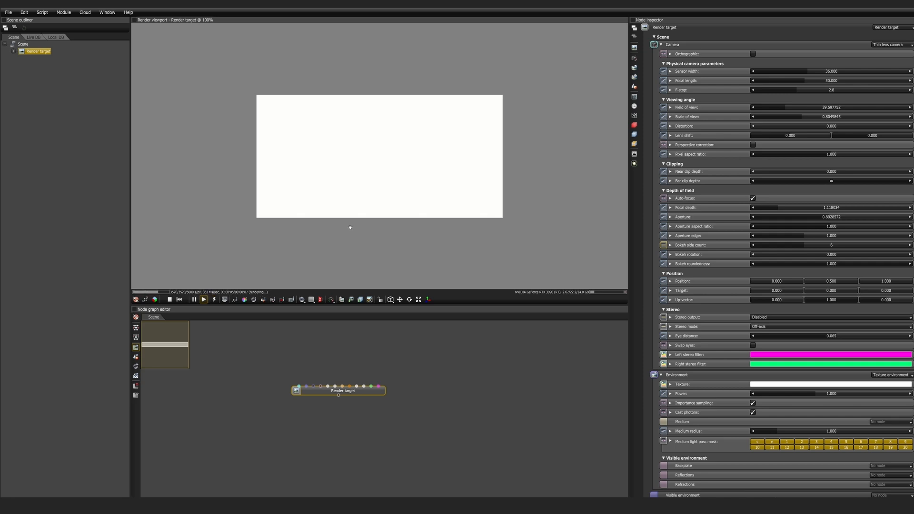
pyautogui.moveTo(633, 99)
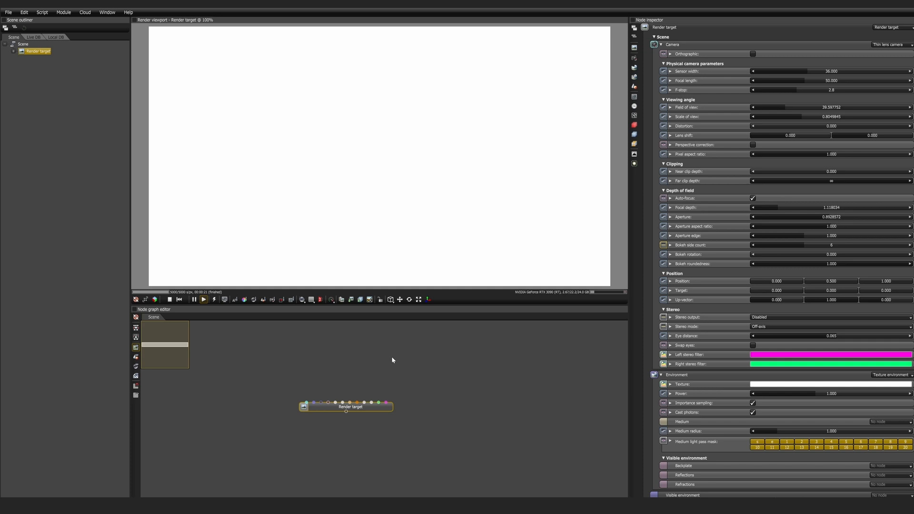
pyautogui.moveTo(345, 359)
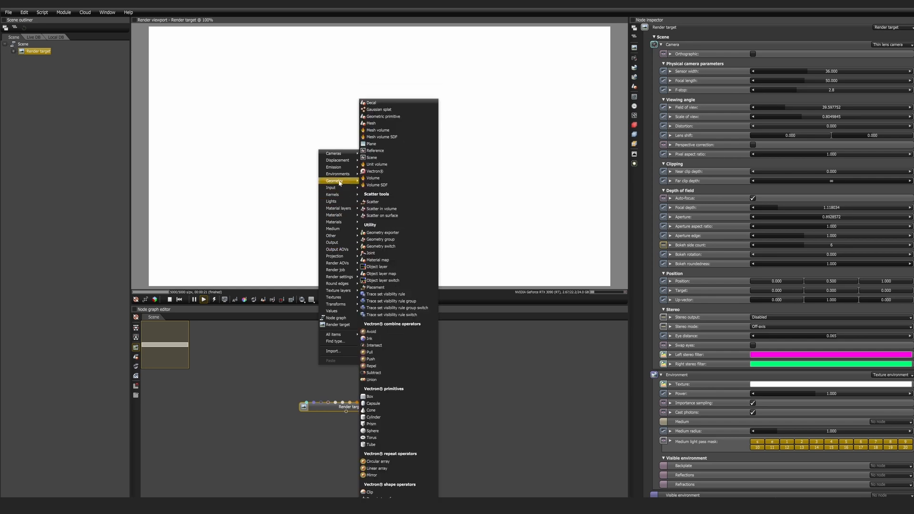
pyautogui.moveTo(383, 117)
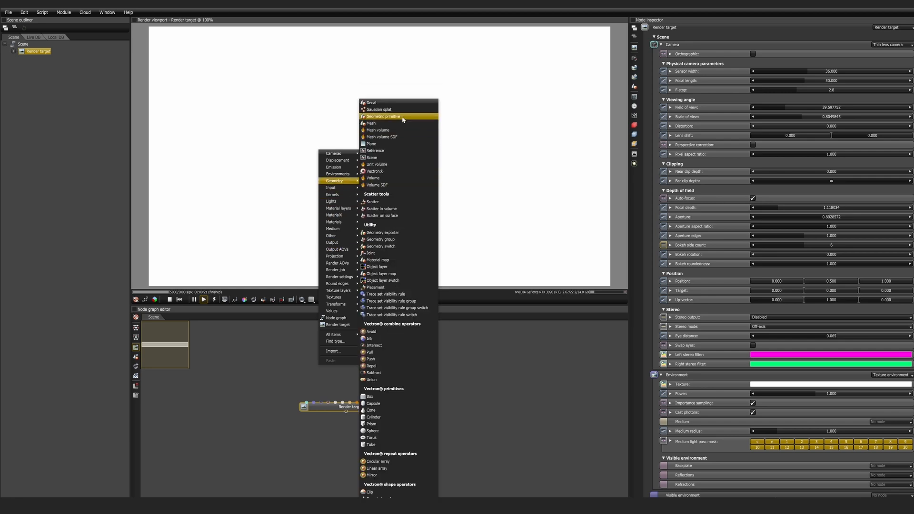
# Step: Add a Geometric primitive feeding the render target and set its shape to Plane
pyautogui.click(384, 116)
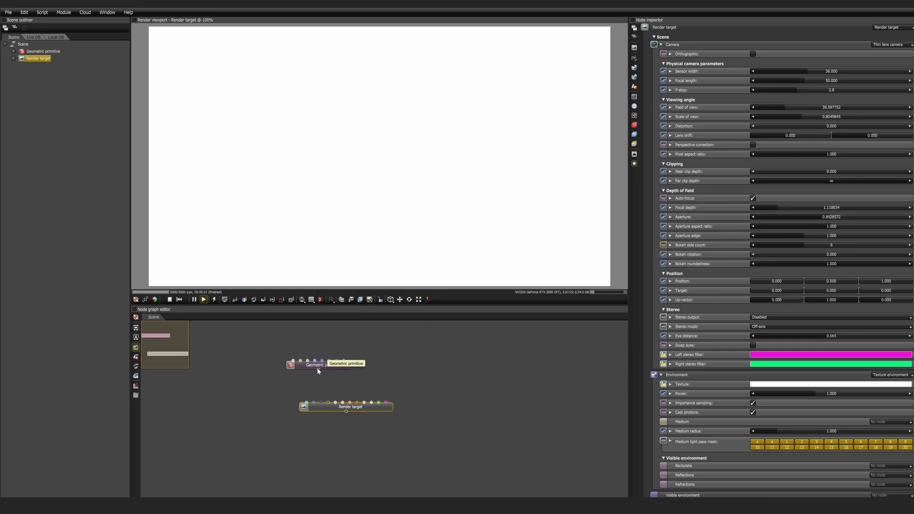
pyautogui.click(318, 365)
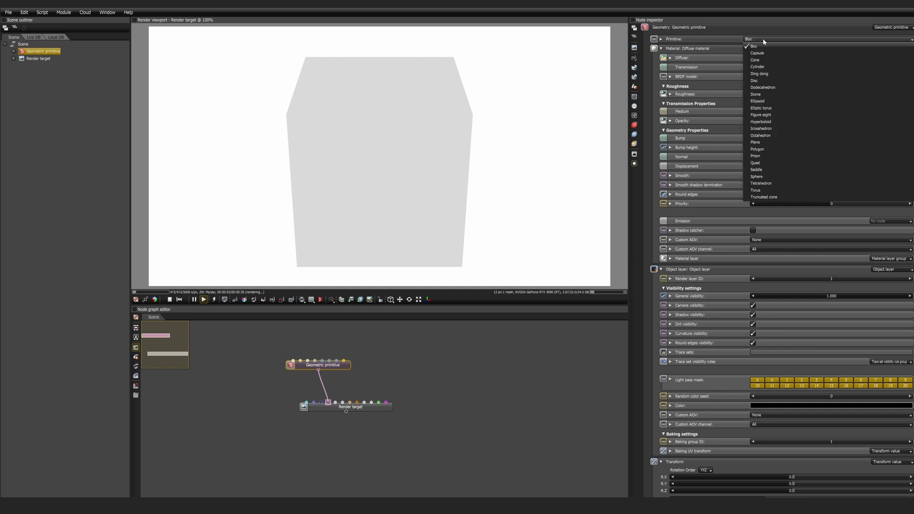
pyautogui.click(755, 142)
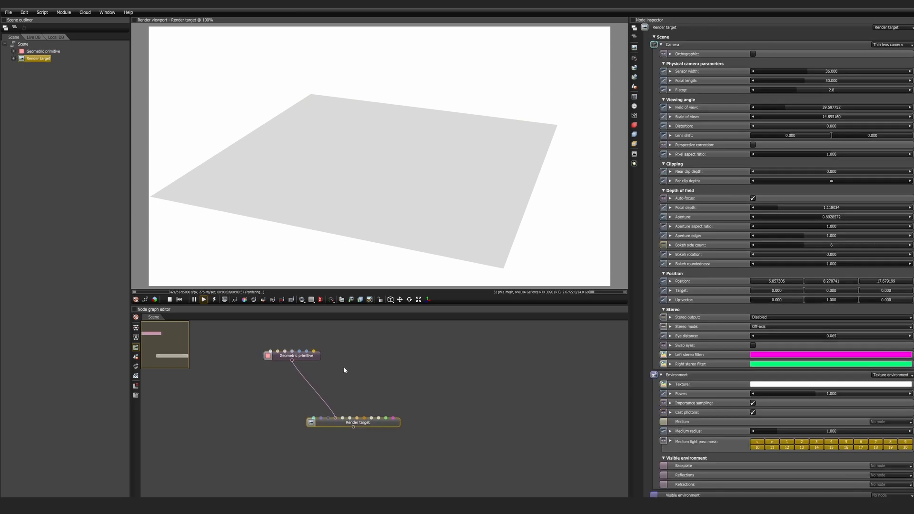
pyautogui.click(291, 350)
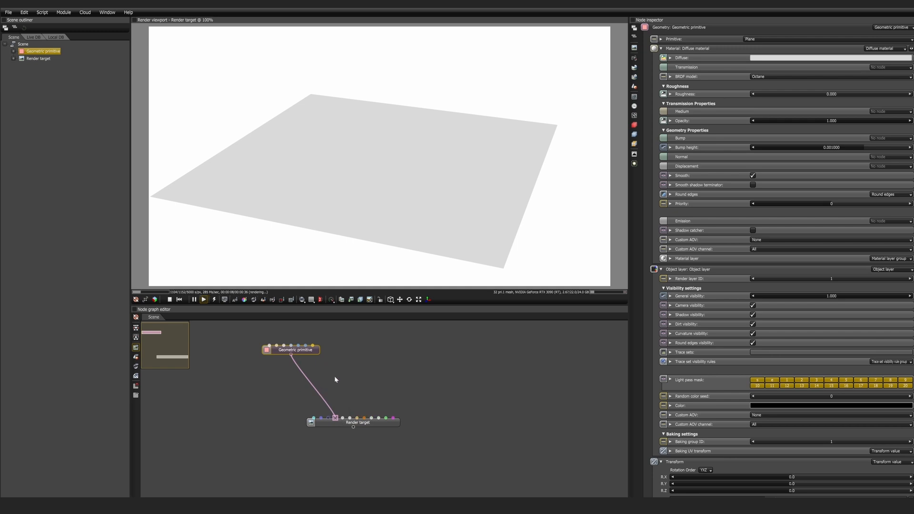
pyautogui.moveTo(344, 367)
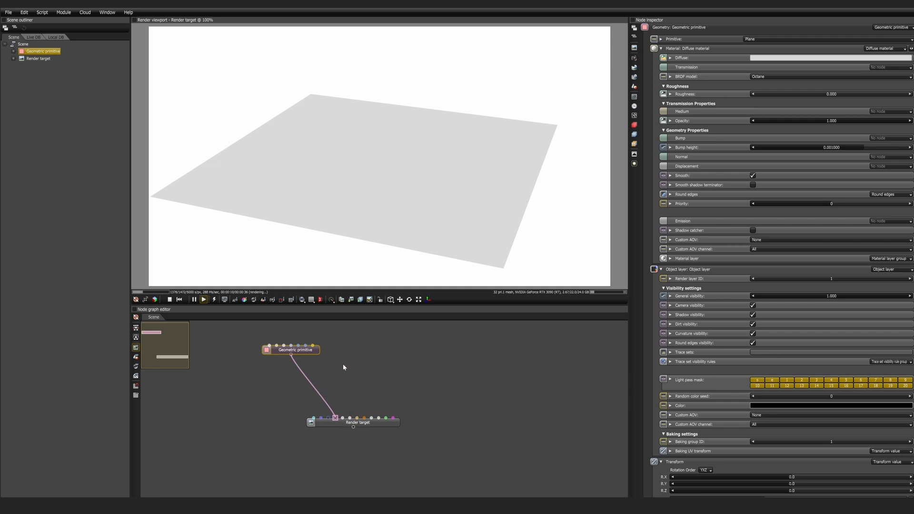
# Step: Insert a Geometry group between the plane and the render target and reposition it
pyautogui.rightClick(344, 367)
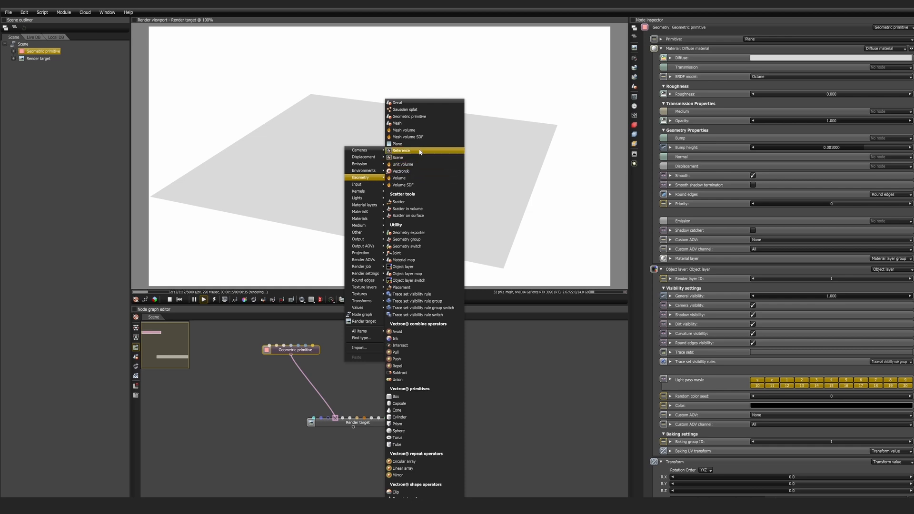
pyautogui.moveTo(422, 232)
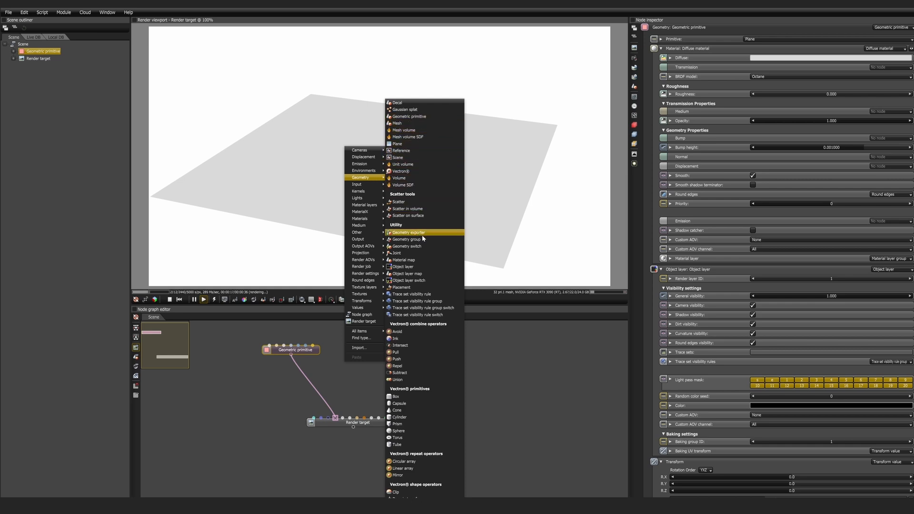
pyautogui.moveTo(407, 239)
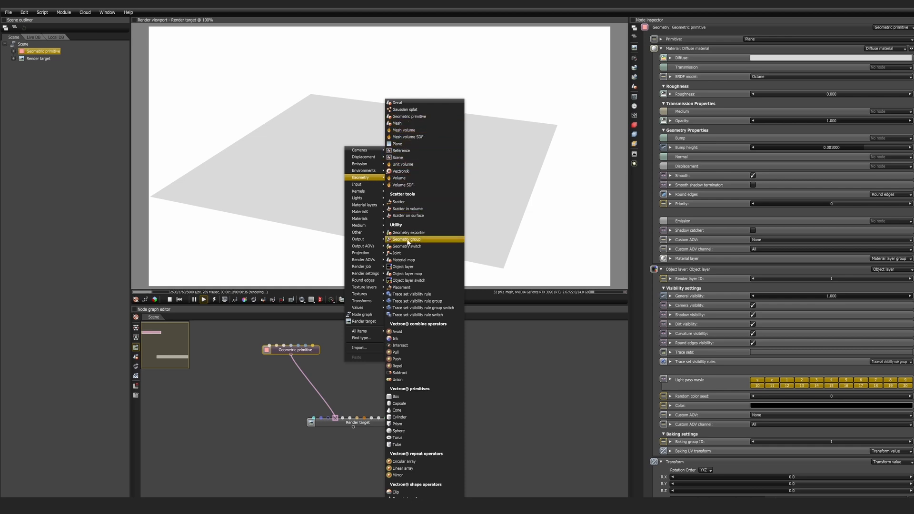
pyautogui.click(407, 239)
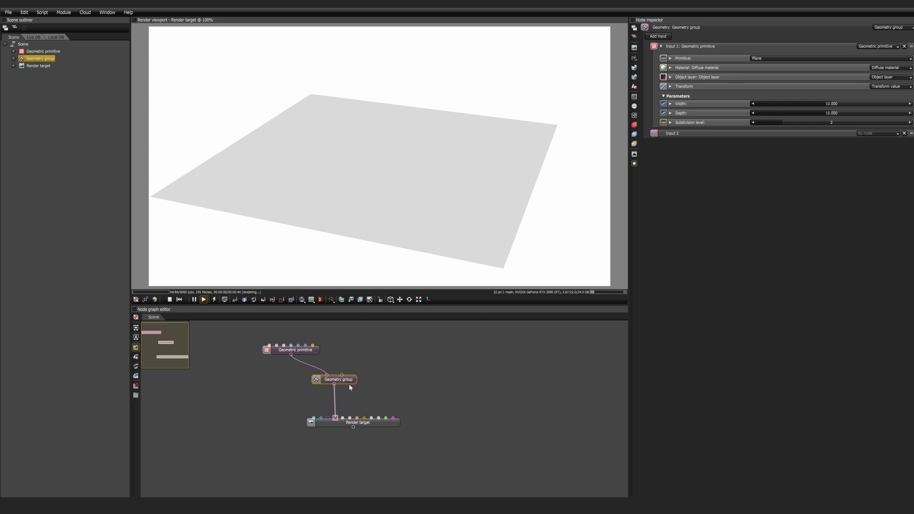
pyautogui.moveTo(338, 380); pyautogui.dragTo(330, 389)
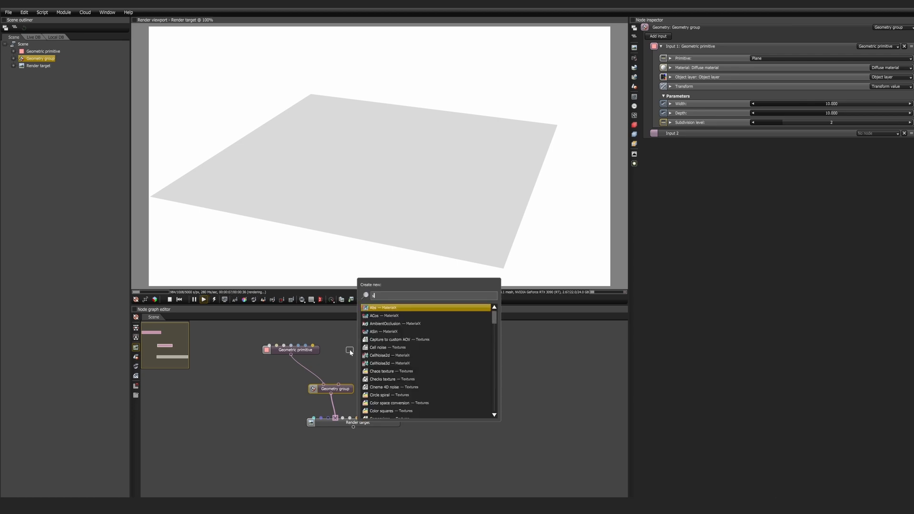
# Step: Add a Gaussian splat node loading Lakehouse_Barrel_SS.ply into the geometry group
pyautogui.write('spla')
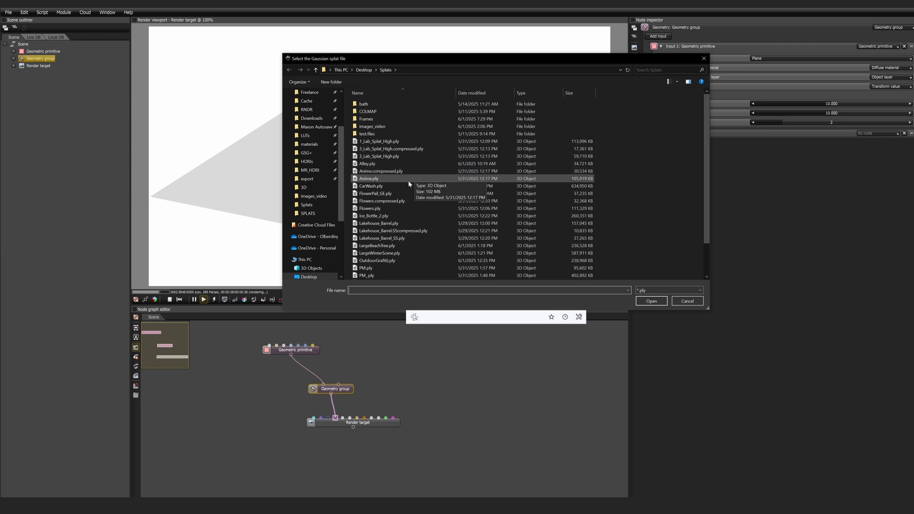
pyautogui.moveTo(416, 231)
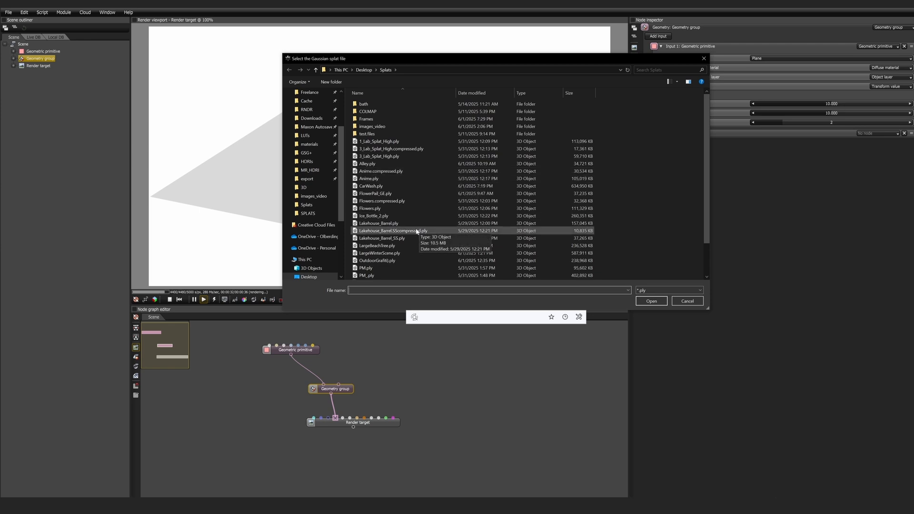
pyautogui.moveTo(408, 238)
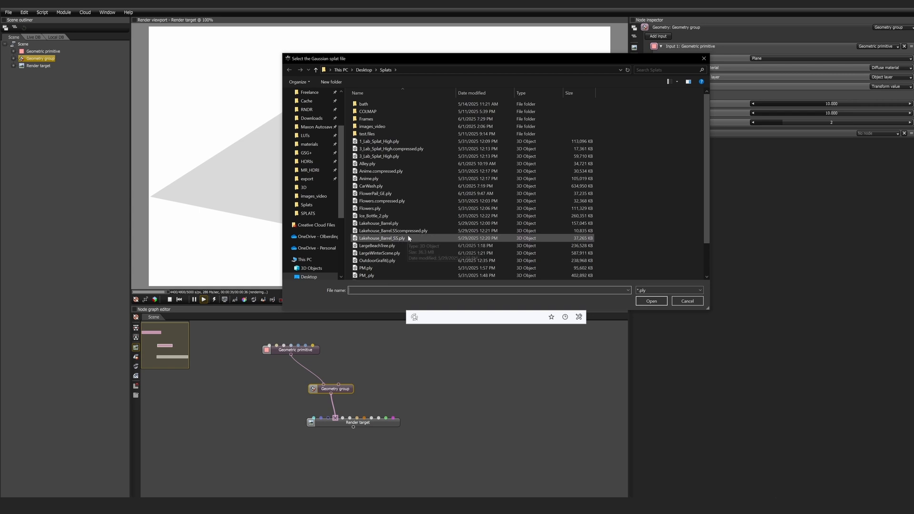
pyautogui.click(688, 301)
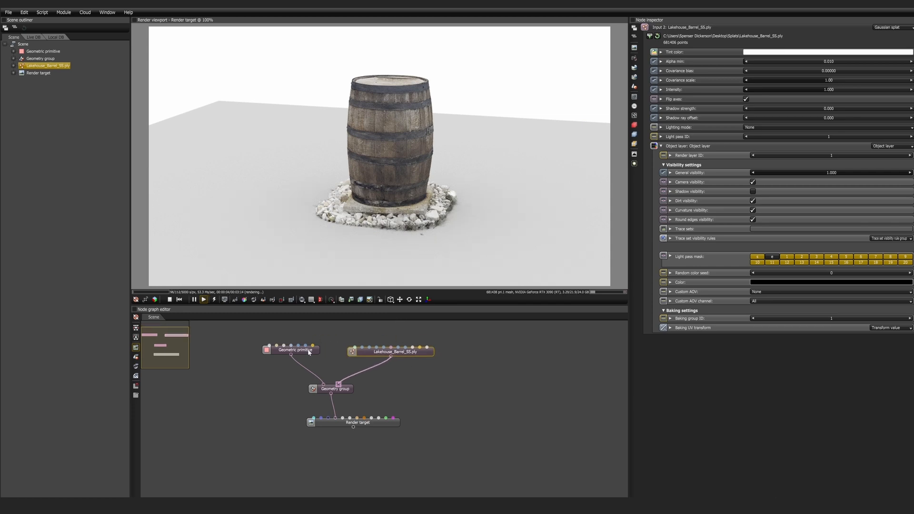
pyautogui.click(295, 350)
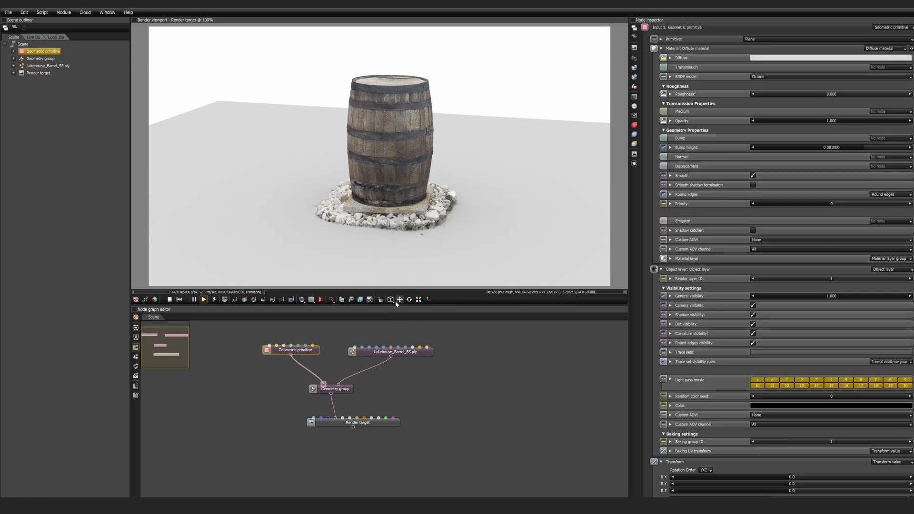
pyautogui.click(399, 299)
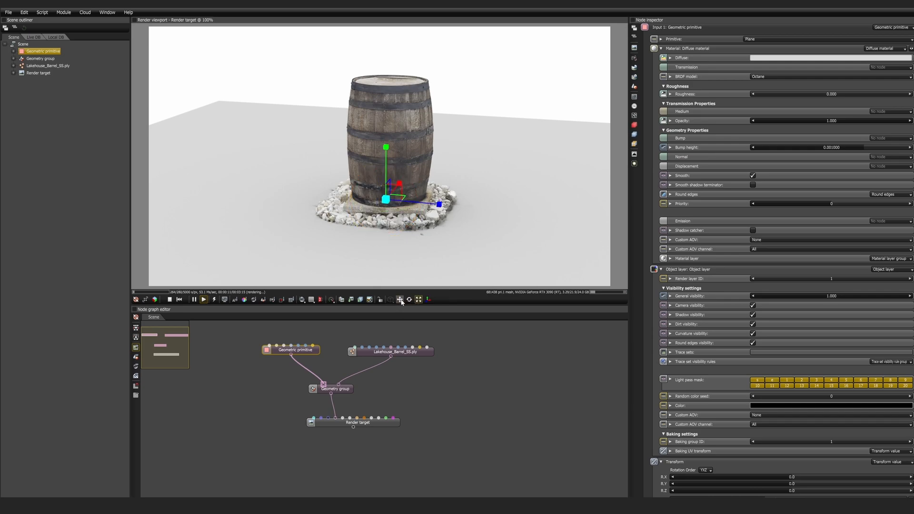
pyautogui.click(399, 299)
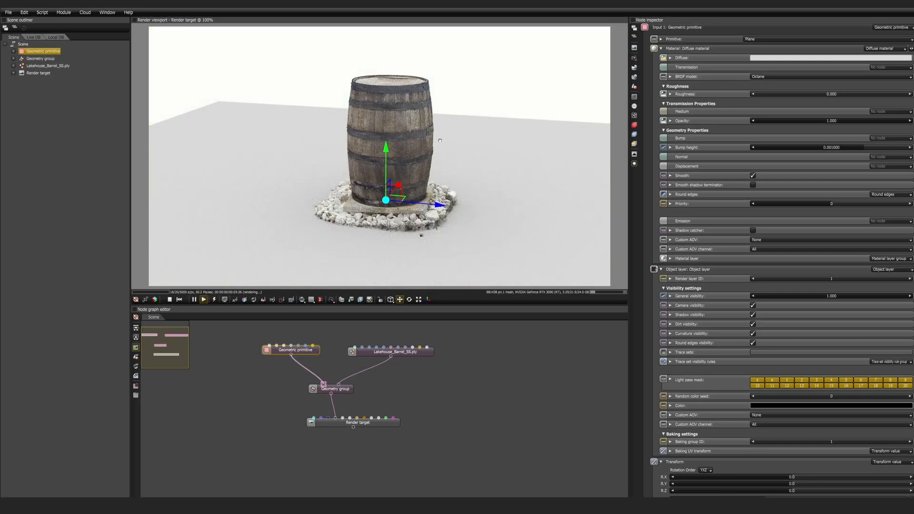
pyautogui.click(390, 352)
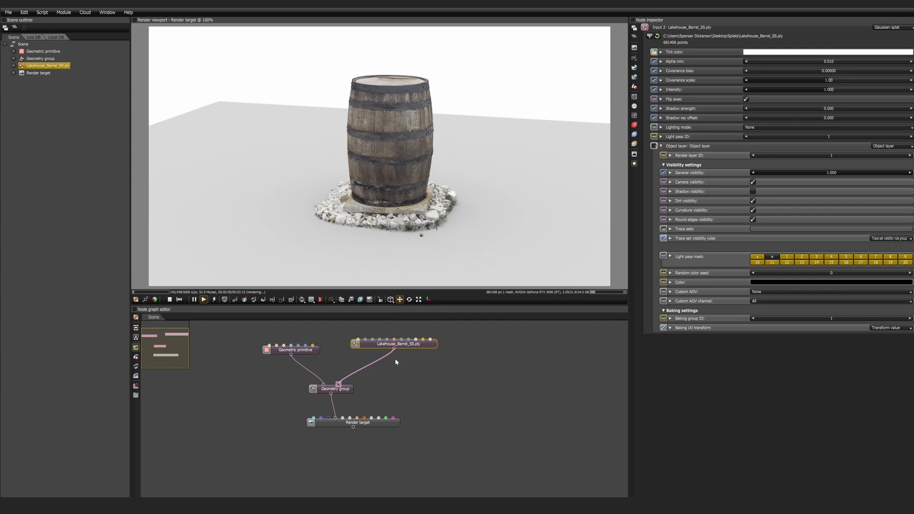
# Step: Add Placement nodes on the barrel splat and adjust their transforms to make four copies
pyautogui.rightClick(396, 362)
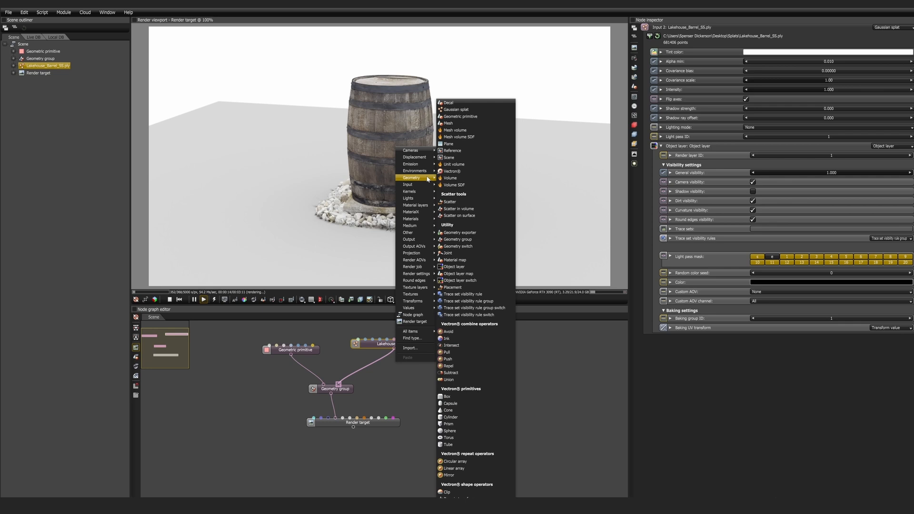
pyautogui.moveTo(472, 280)
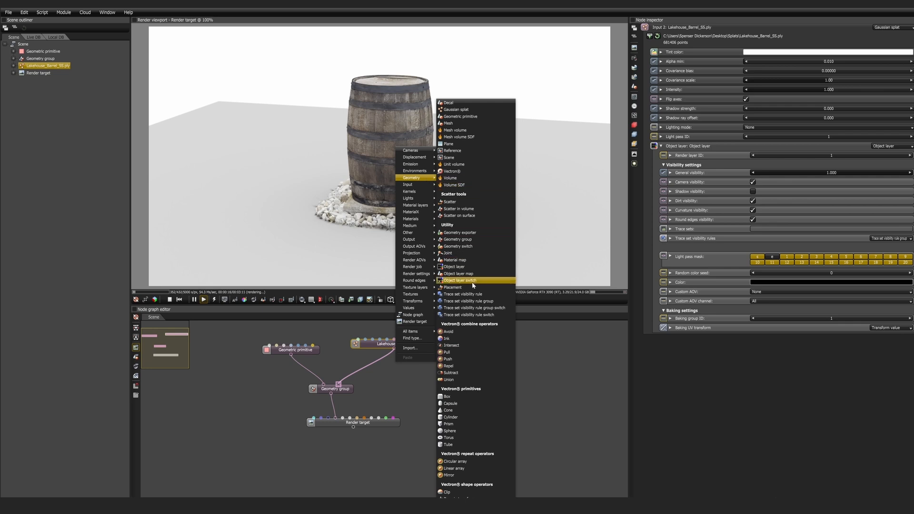
pyautogui.click(454, 287)
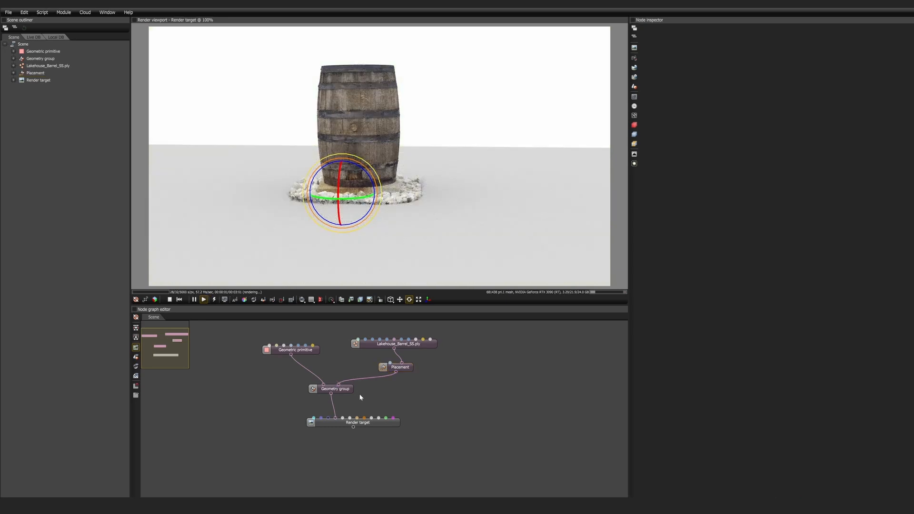
pyautogui.click(335, 389)
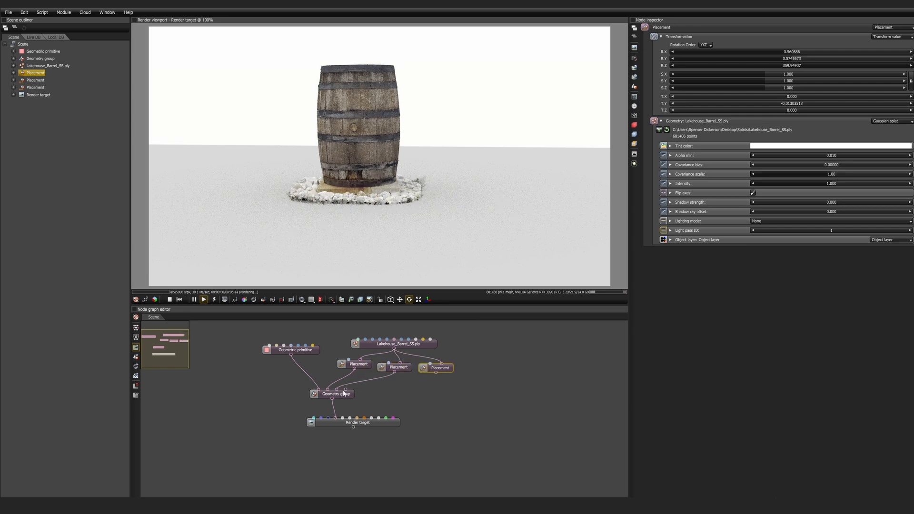
pyautogui.click(399, 367)
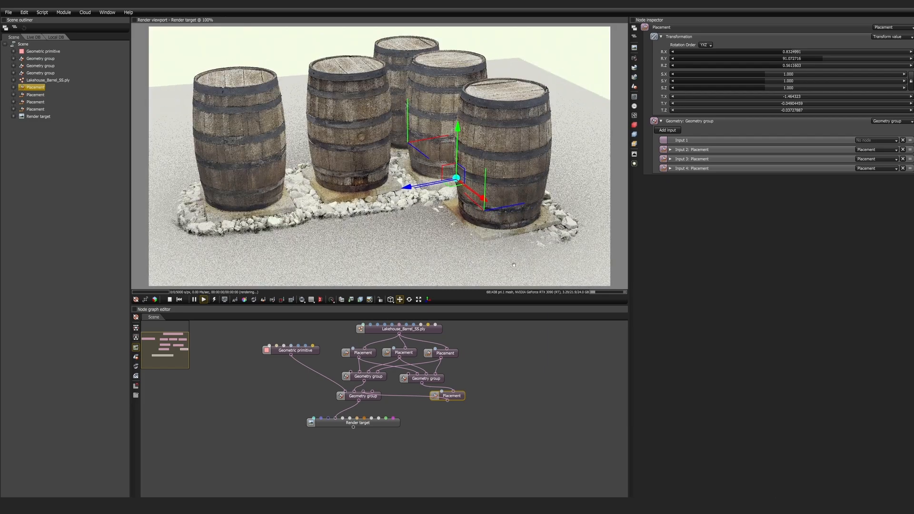
# Step: Remove the extra barrel copy, leaving three in a row, and auto-rearrange the node graph
pyautogui.moveTo(456, 178); pyautogui.dragTo(544, 160)
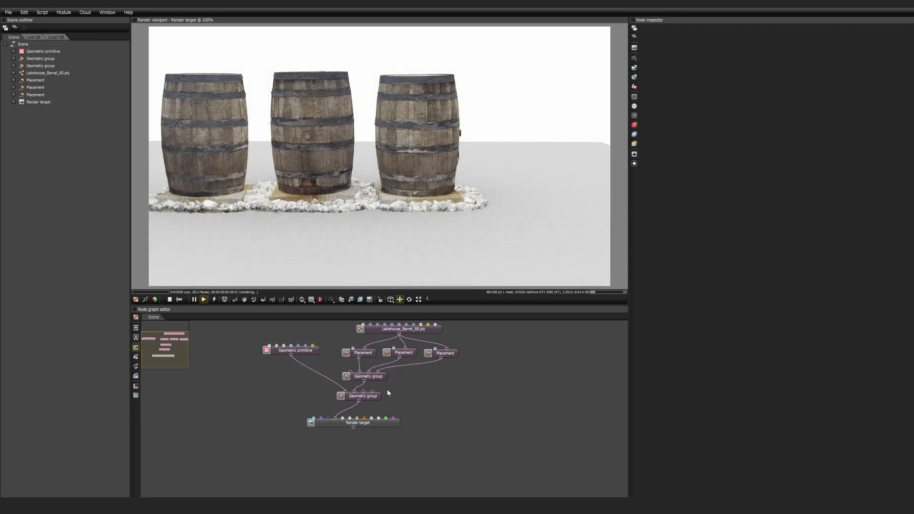
pyautogui.click(362, 396)
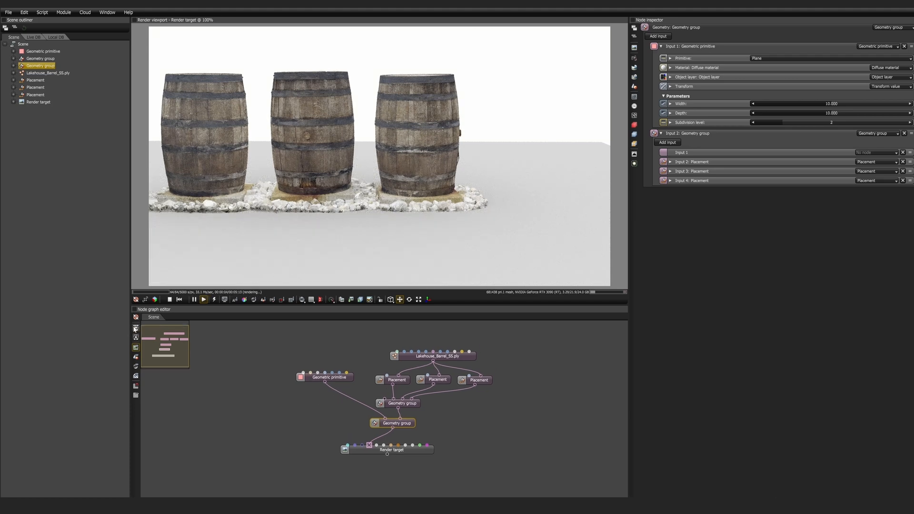
pyautogui.click(135, 330)
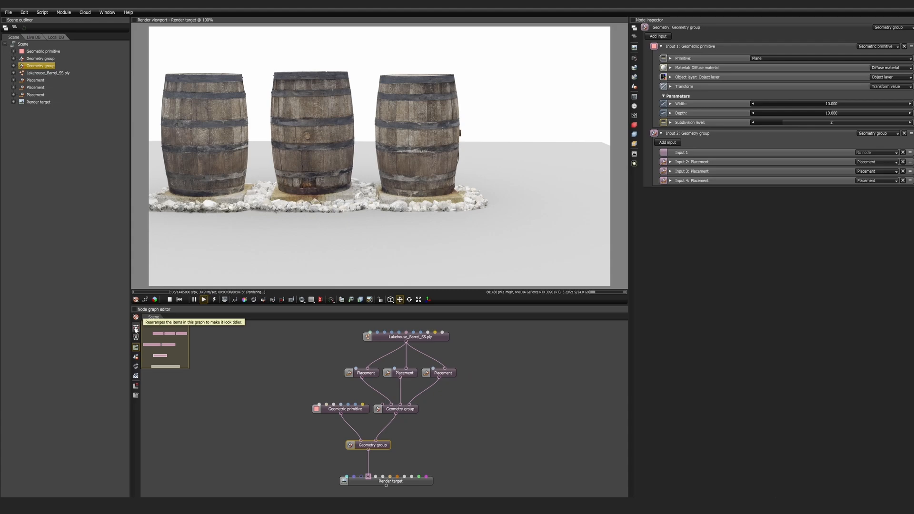
pyautogui.click(135, 330)
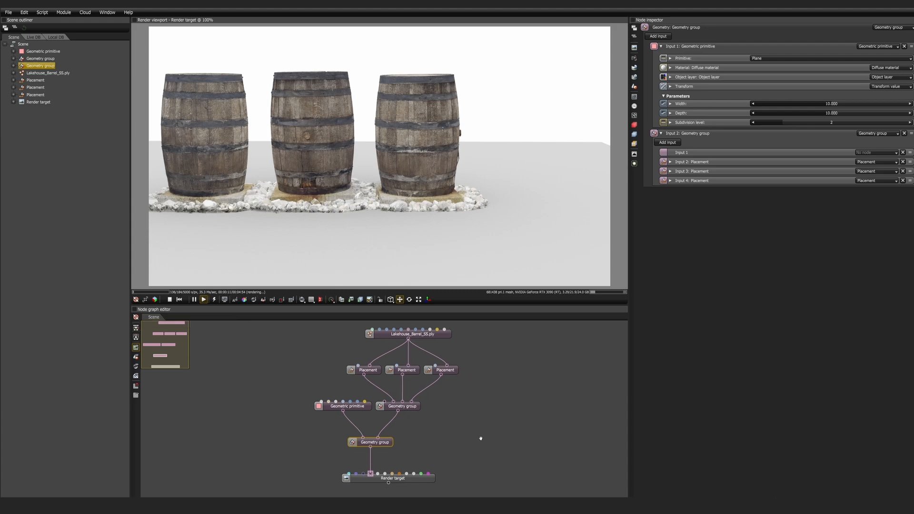
pyautogui.click(38, 102)
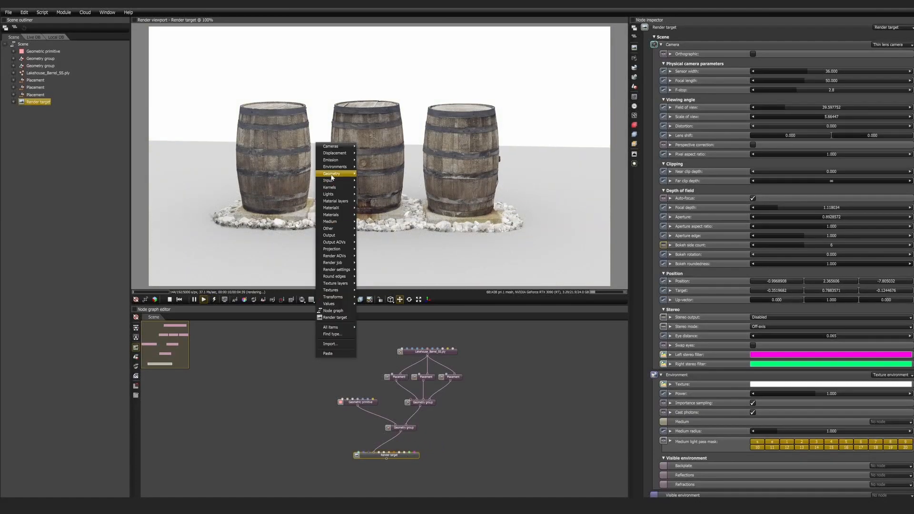
# Step: Bring up the node-type menu in the graph editor for adding an environment
pyautogui.click(336, 167)
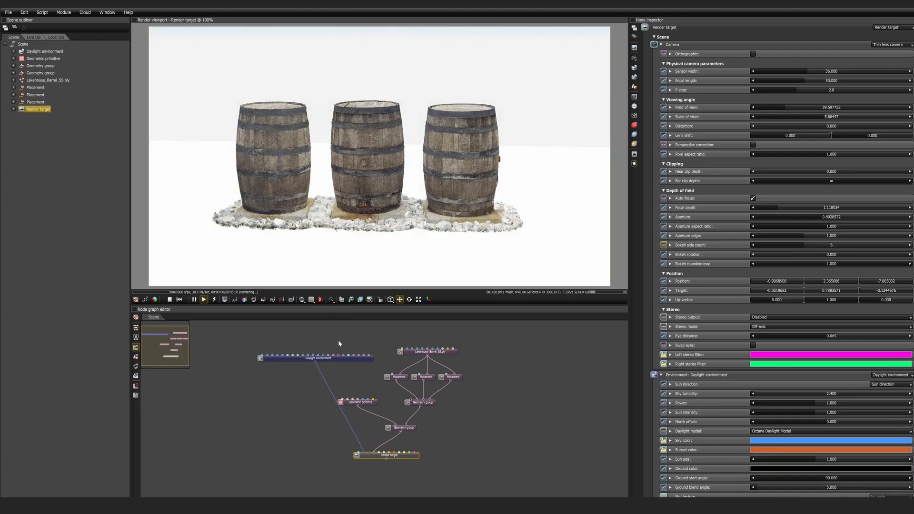
# Step: Select the Daylight environment and move its sun so the barrels render at night
pyautogui.click(316, 358)
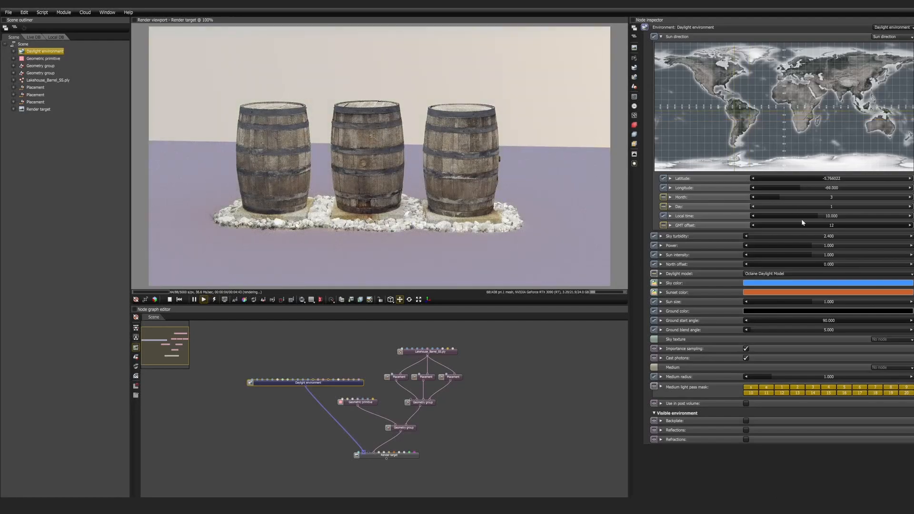
pyautogui.click(816, 273)
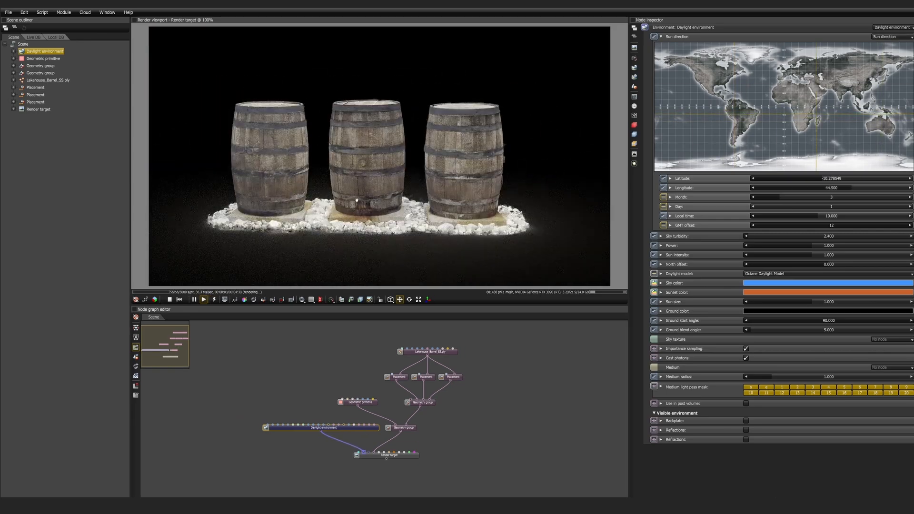
# Step: Set the barrel splat's Tint color to pale blue after trying magenta and other colours
pyautogui.click(47, 80)
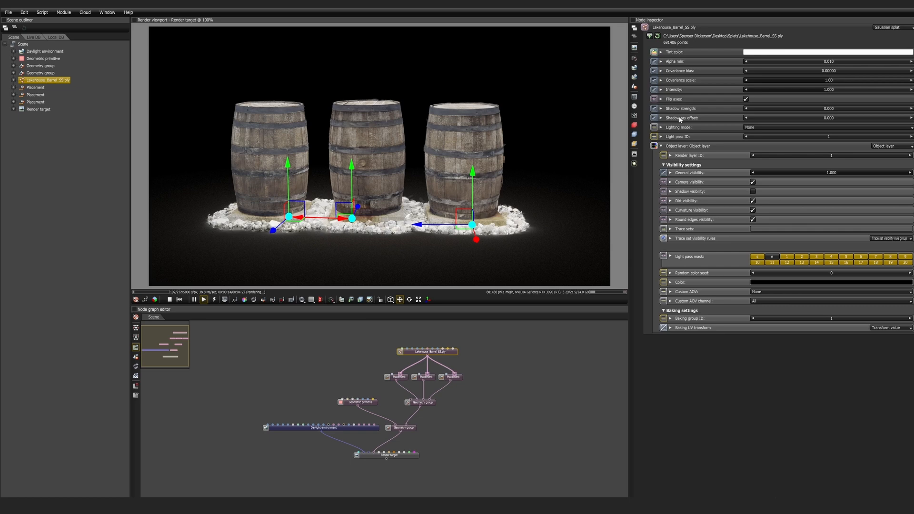
pyautogui.click(661, 146)
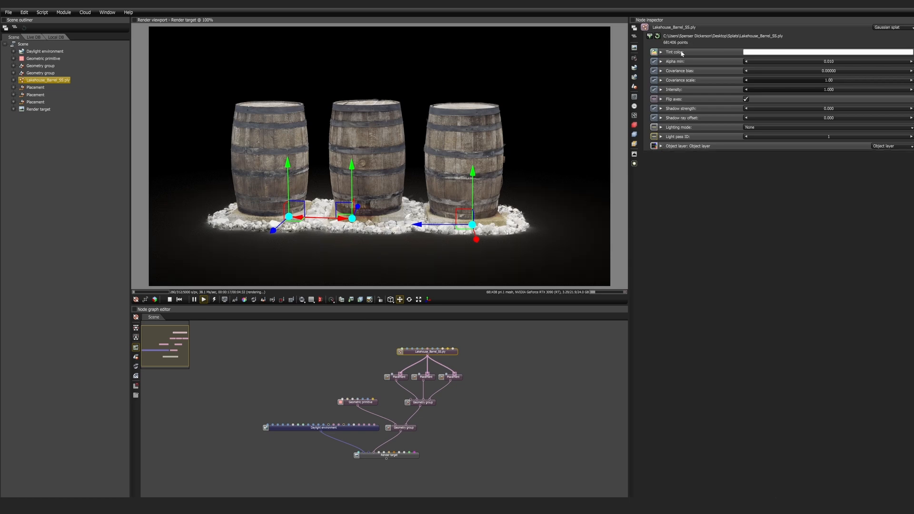
pyautogui.click(822, 51)
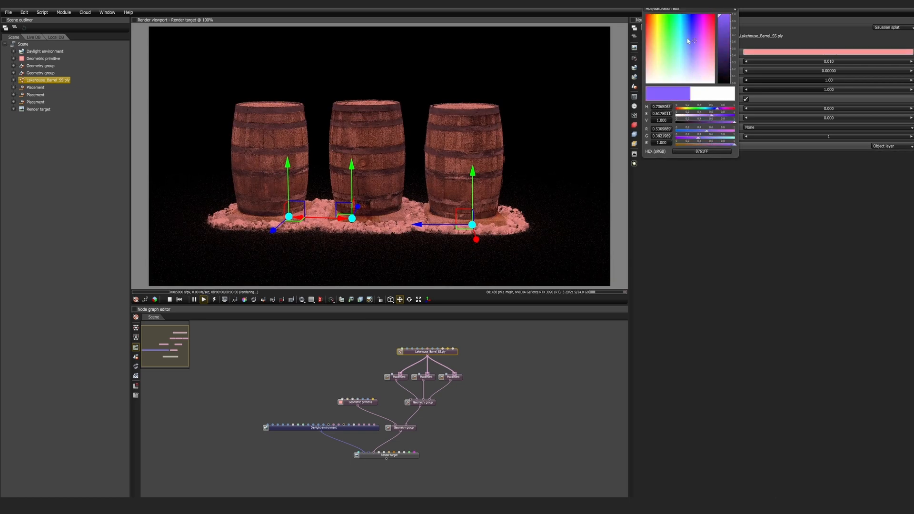
pyautogui.click(707, 18)
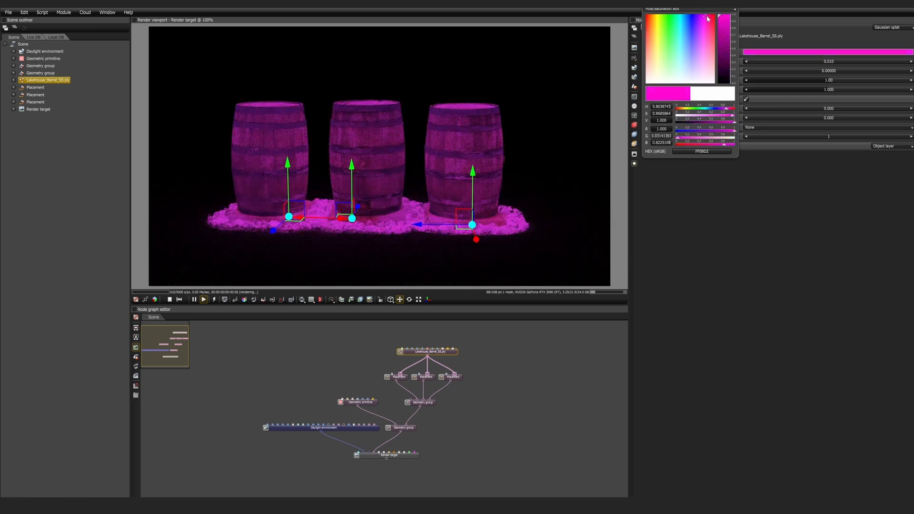
pyautogui.click(698, 60)
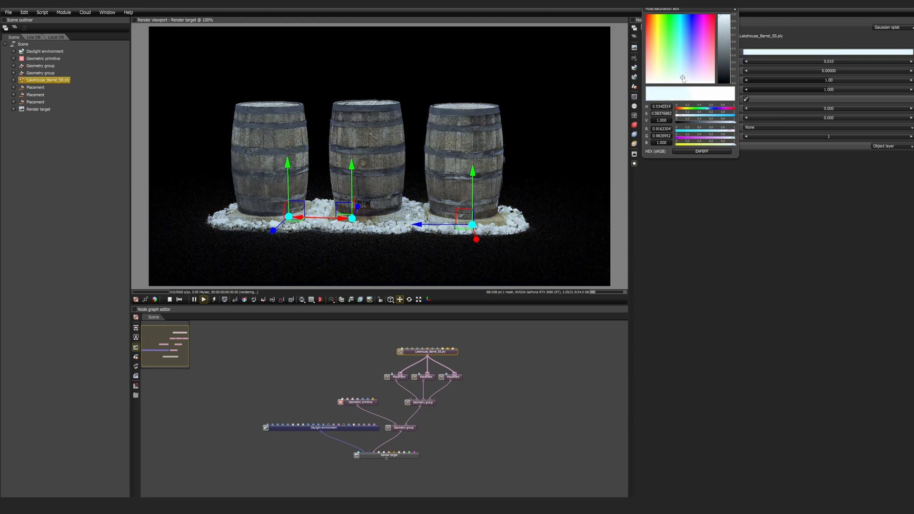
pyautogui.click(689, 63)
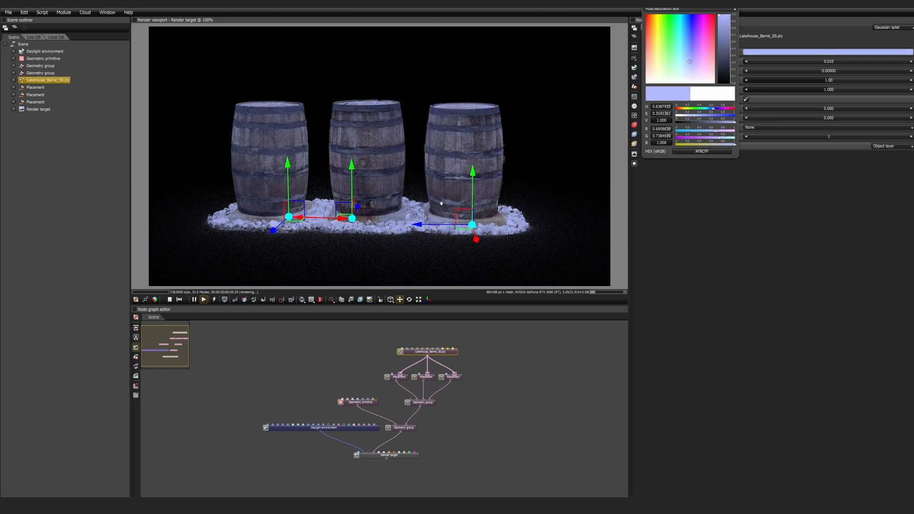
pyautogui.click(428, 351)
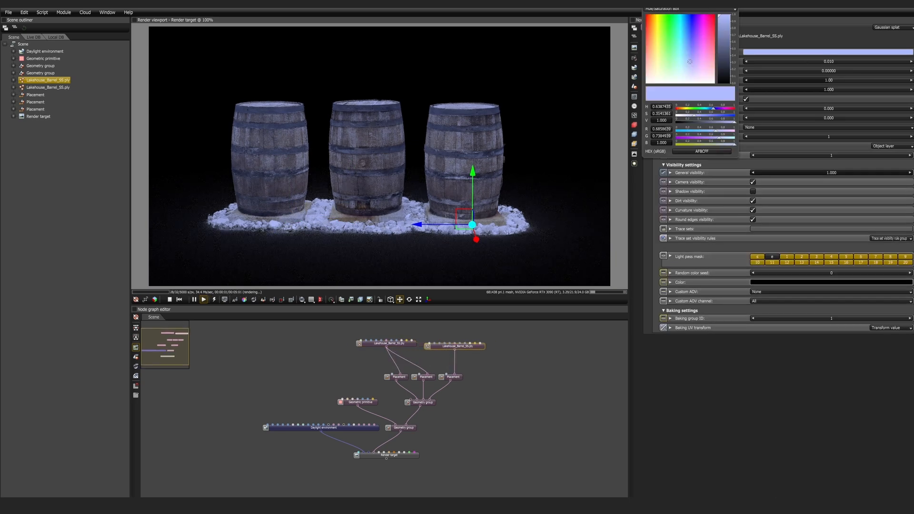
# Step: Reset the barrel splat's Tint swatch to white so the barrels render in natural wood colour
pyautogui.click(667, 55)
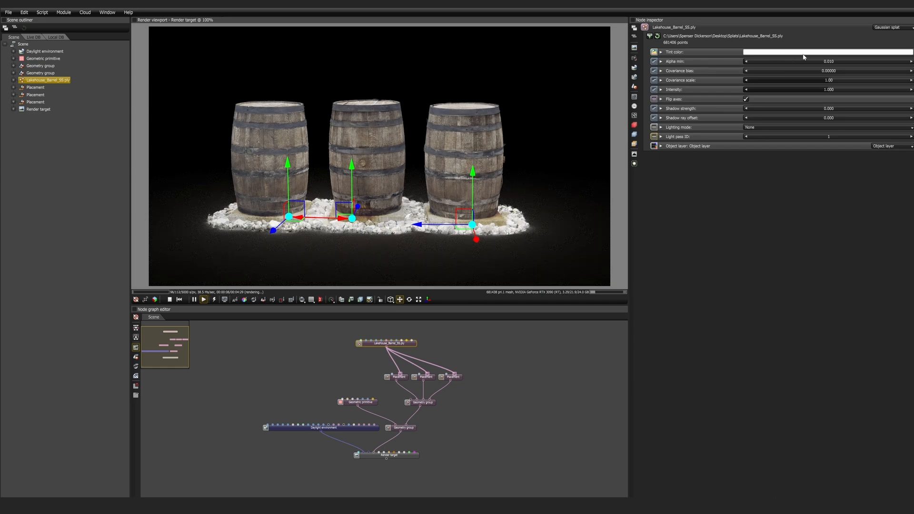
# Step: Set Alpha min to 0.0010 and sweep Covariance scale from zero up to large values to compare splat blur
pyautogui.moveTo(753, 61); pyautogui.dragTo(787, 61)
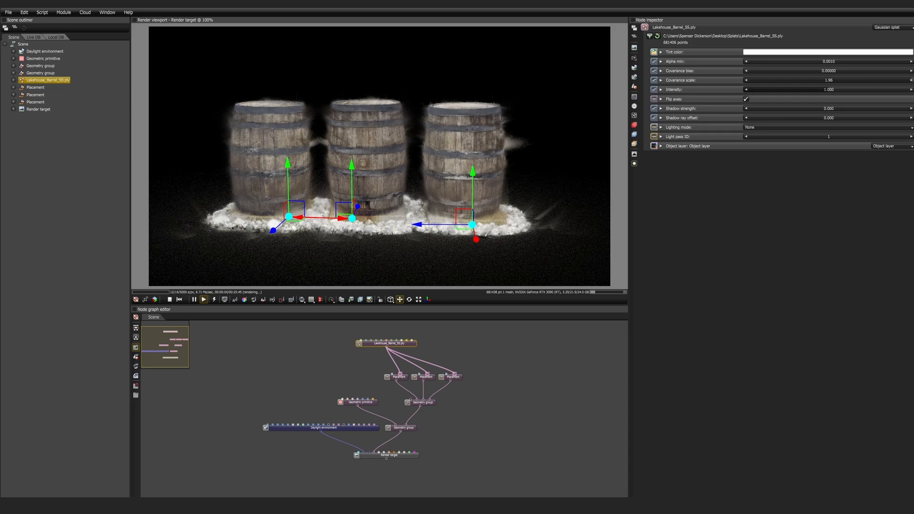
pyautogui.moveTo(828, 80); pyautogui.dragTo(793, 80)
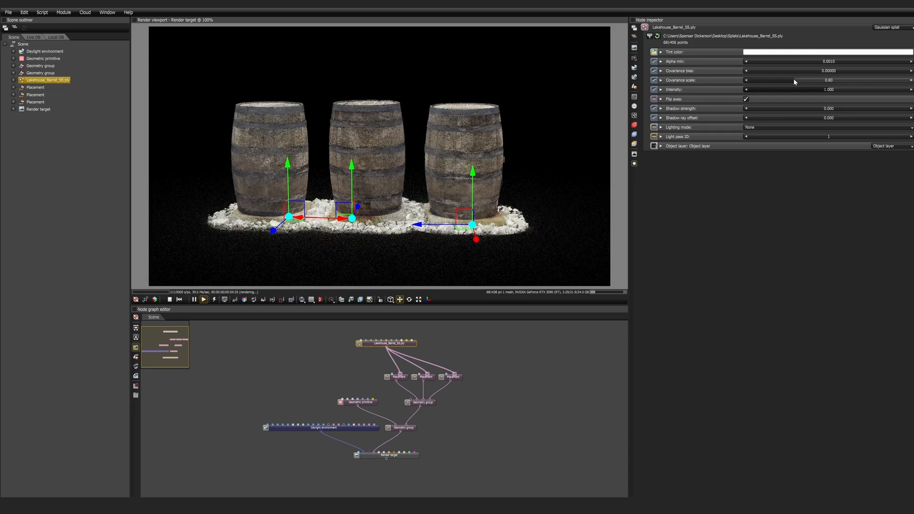
pyautogui.moveTo(828, 79); pyautogui.dragTo(775, 80)
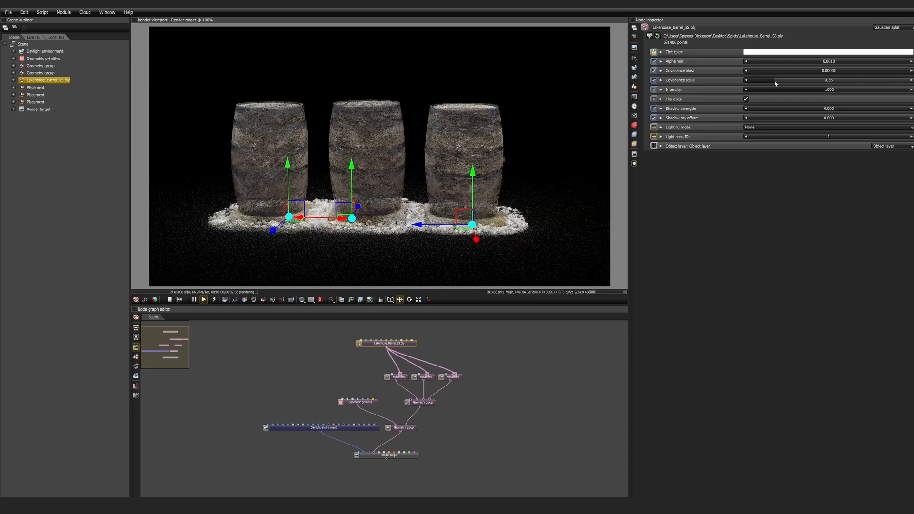
pyautogui.moveTo(775, 80); pyautogui.dragTo(753, 80)
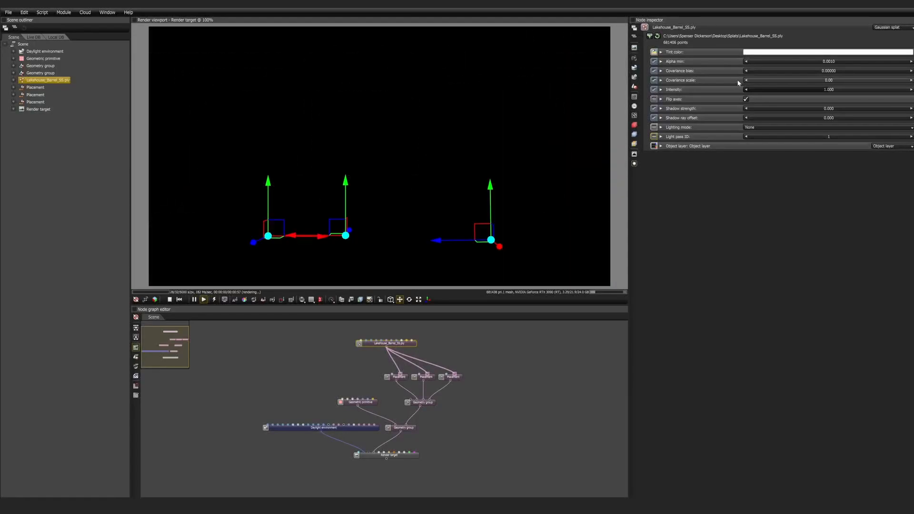
pyautogui.moveTo(749, 80); pyautogui.dragTo(787, 80)
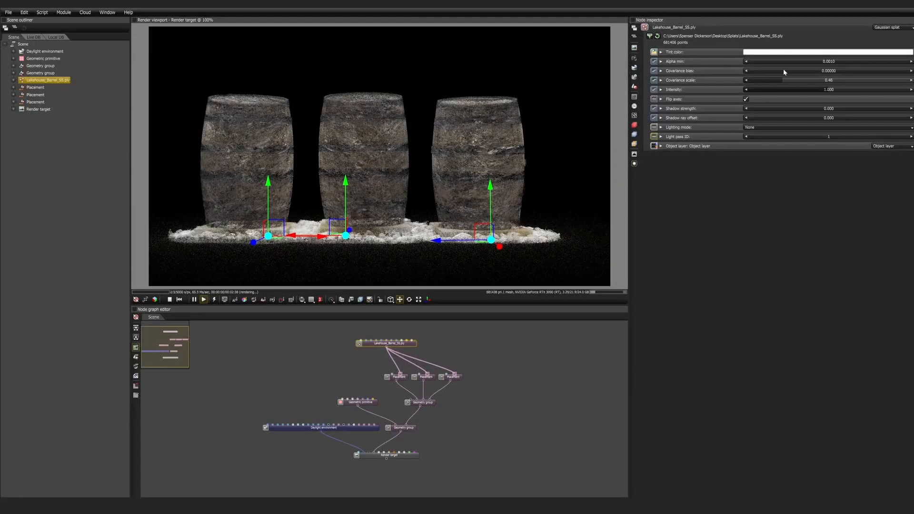
pyautogui.moveTo(764, 80); pyautogui.dragTo(828, 80)
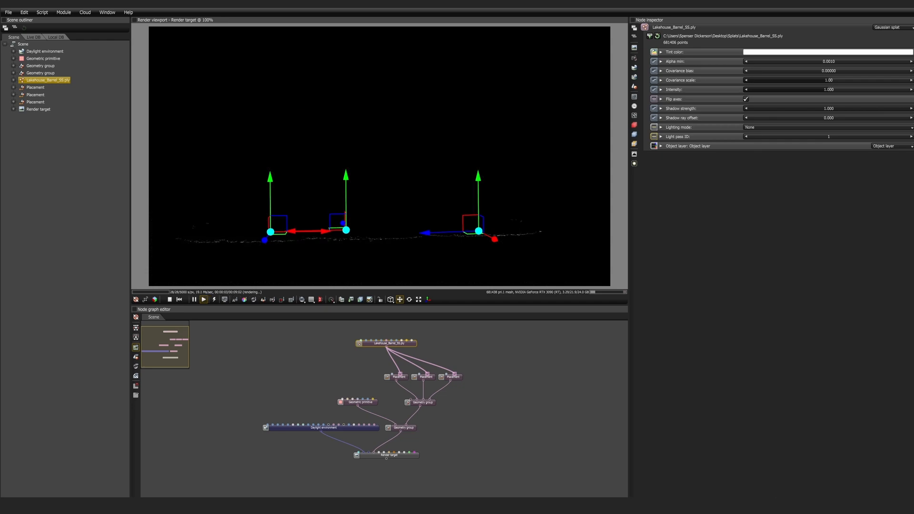
# Step: With Covariance scale 1.00 and Shadow strength 1.000, select the Daylight environment
pyautogui.click(43, 52)
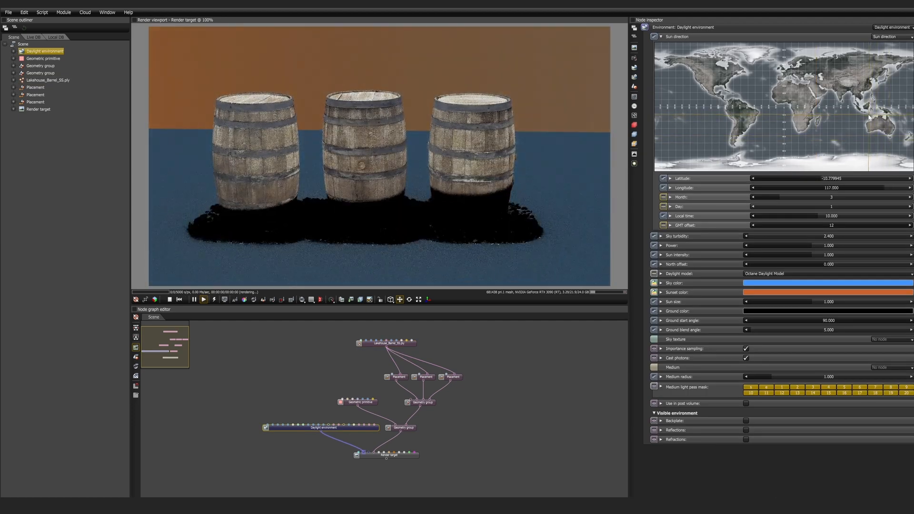
# Step: Drag the Sun direction map to a new longitude and latitude so the barrels are sunlit
pyautogui.moveTo(868, 116); pyautogui.dragTo(863, 124)
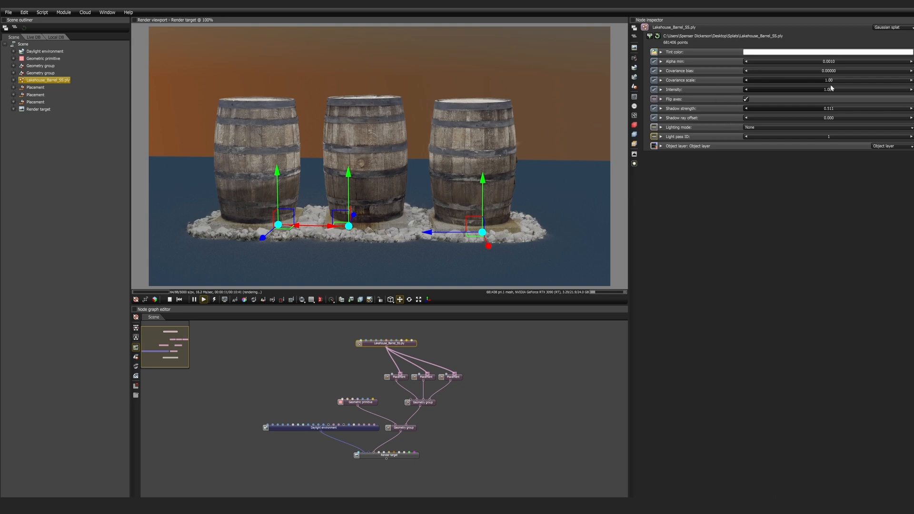
# Step: Raise the barrel splat's Shadow strength to about 0.87 and bring Intensity back to 1.000
pyautogui.moveTo(828, 90); pyautogui.dragTo(910, 90)
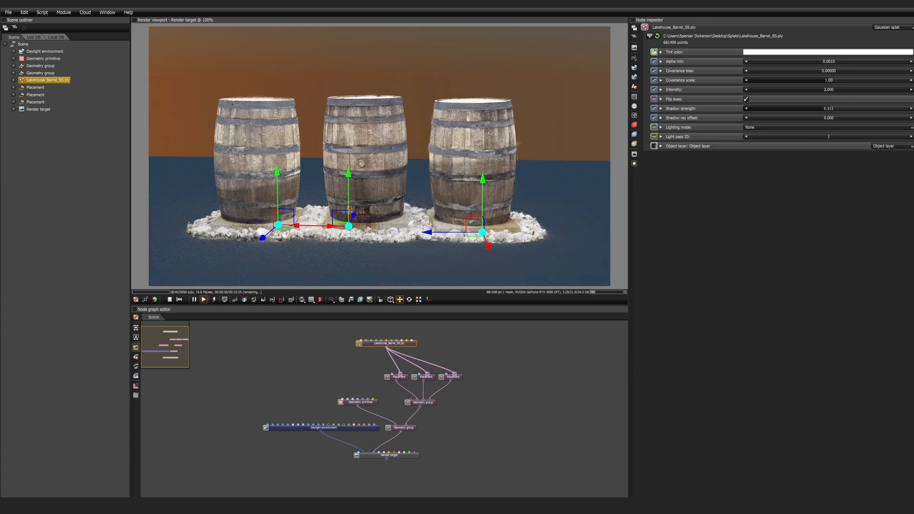
pyautogui.moveTo(758, 109); pyautogui.dragTo(846, 109)
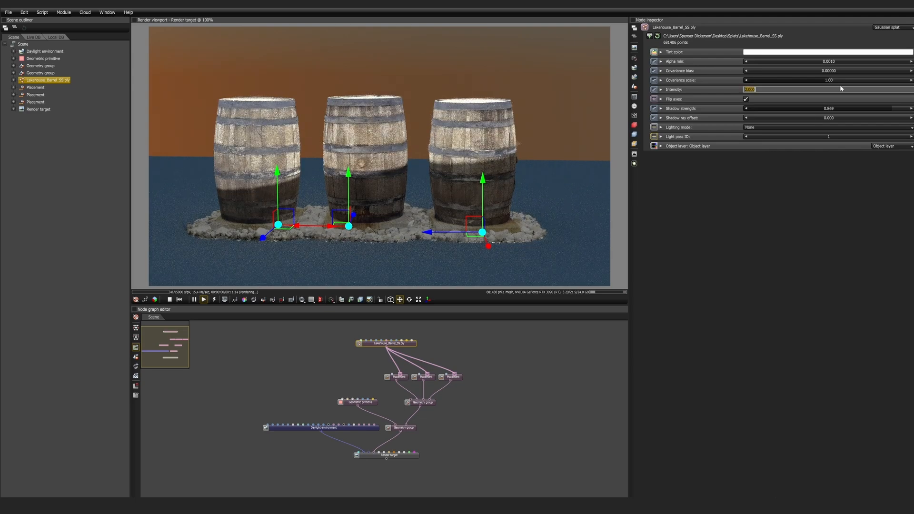
pyautogui.write('20.000')
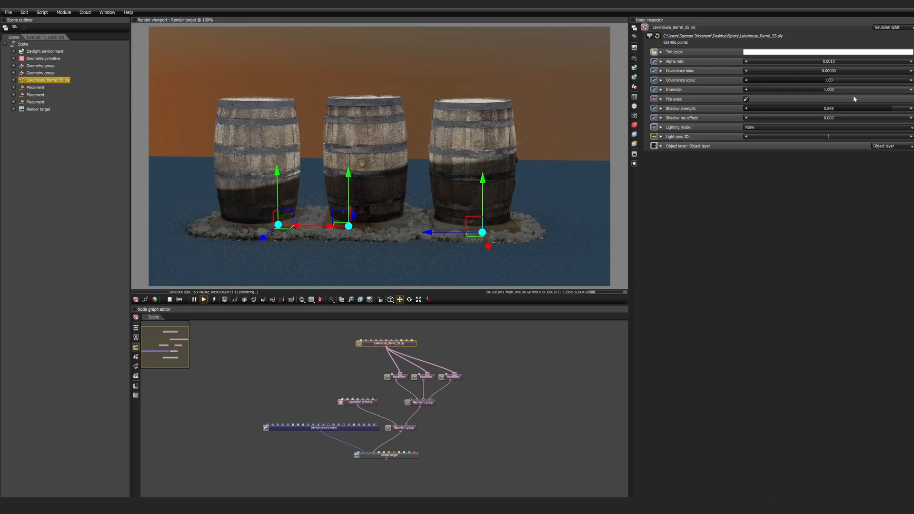
pyautogui.moveTo(849, 107)
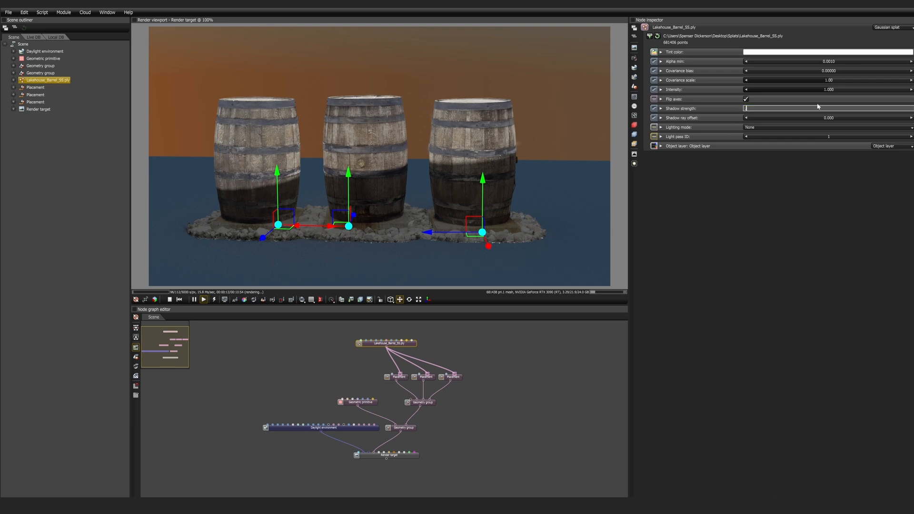
# Step: Set Shadow strength to 0.880, Lighting mode to Power, then select the Daylight environment
pyautogui.moveTo(746, 107); pyautogui.dragTo(827, 108)
pyautogui.write('0.880')
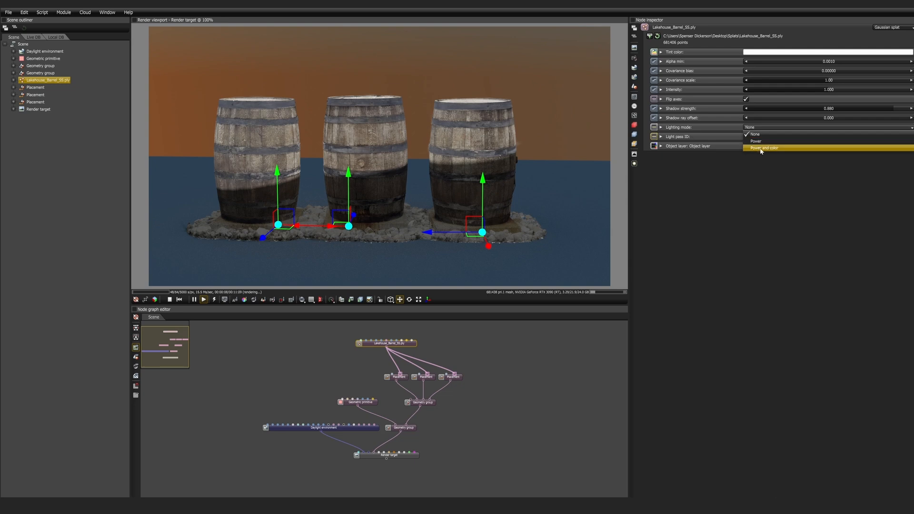
pyautogui.click(756, 141)
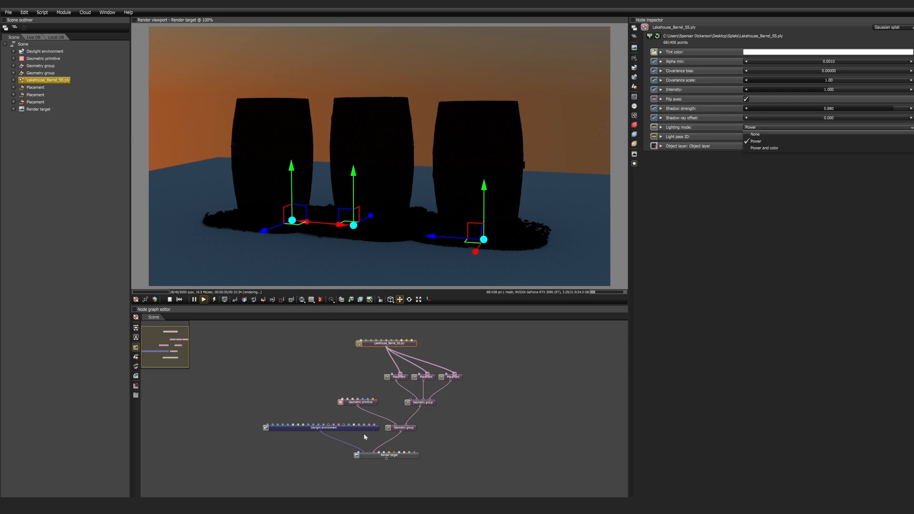
pyautogui.click(43, 51)
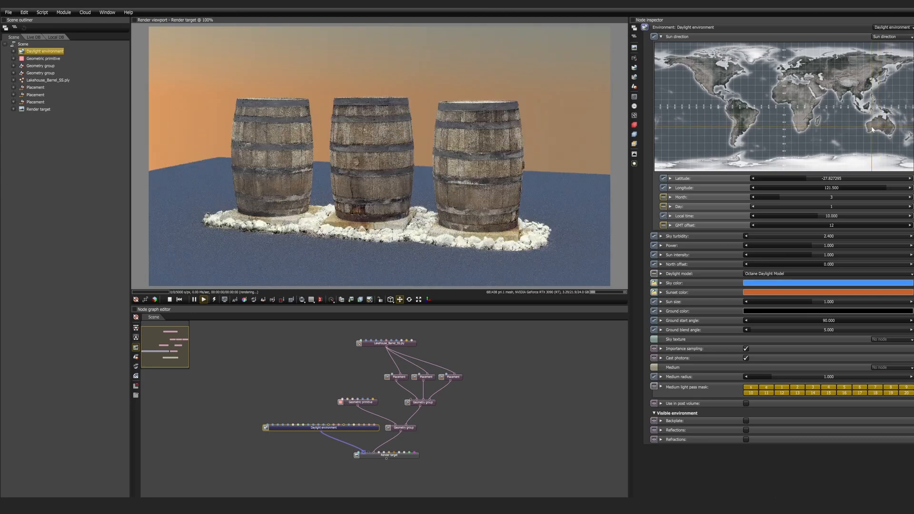
# Step: Compare the barrel splat's Lighting mode None, then leave it on Power and color
pyautogui.click(386, 343)
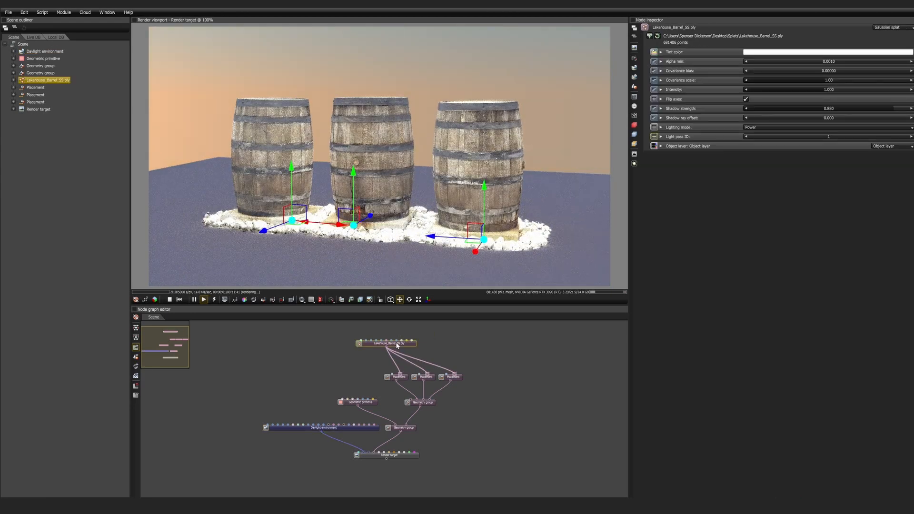
pyautogui.click(816, 127)
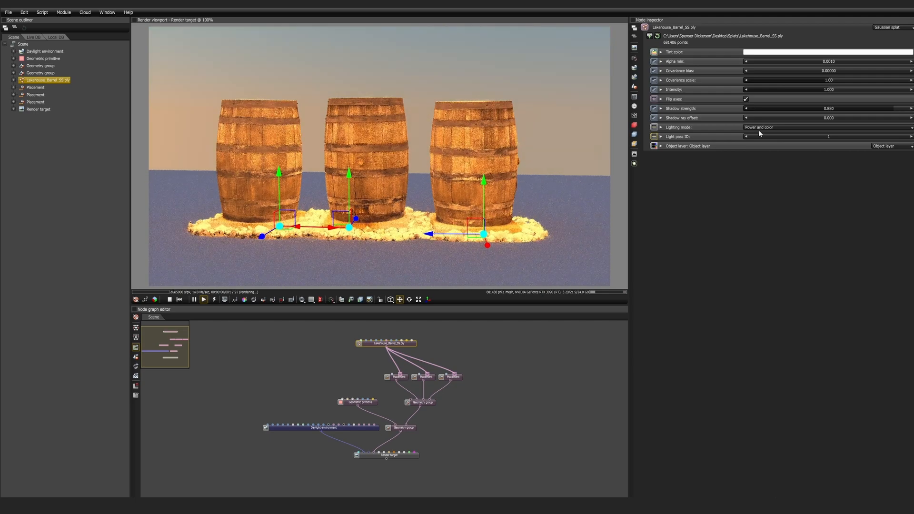
pyautogui.click(758, 127)
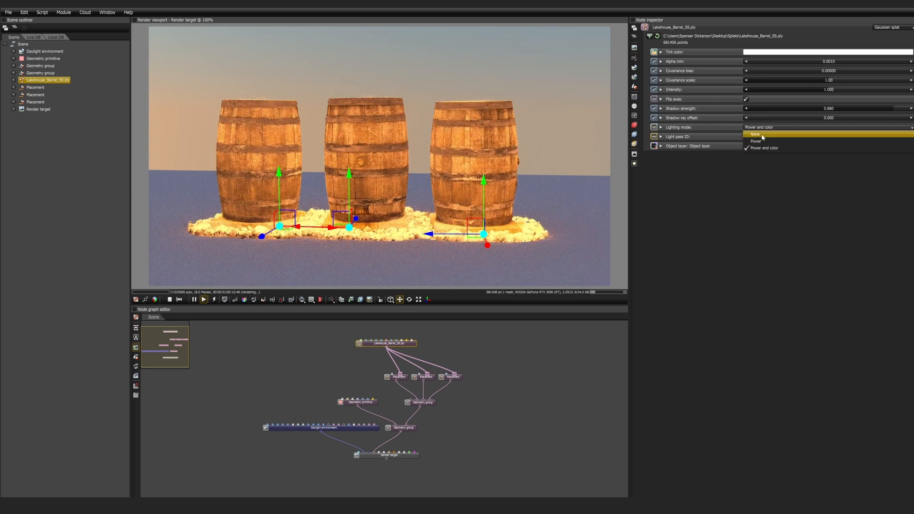
pyautogui.click(756, 134)
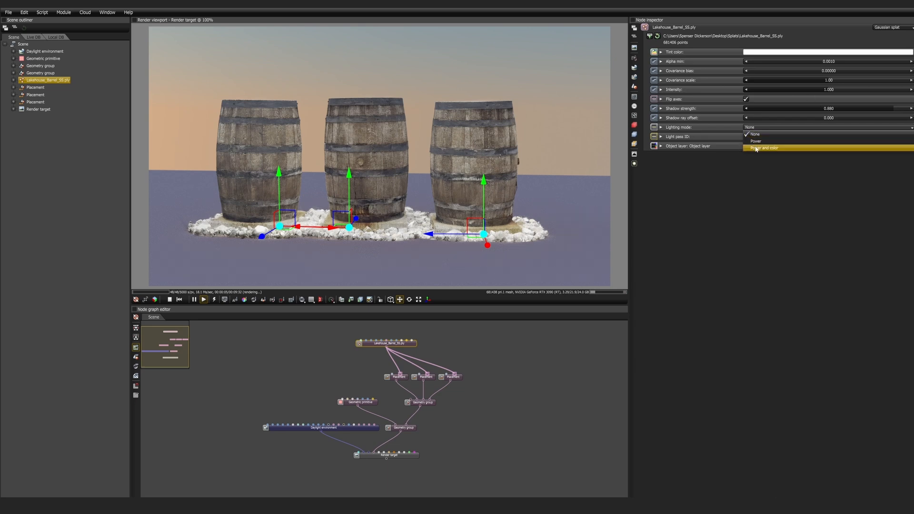
pyautogui.click(763, 147)
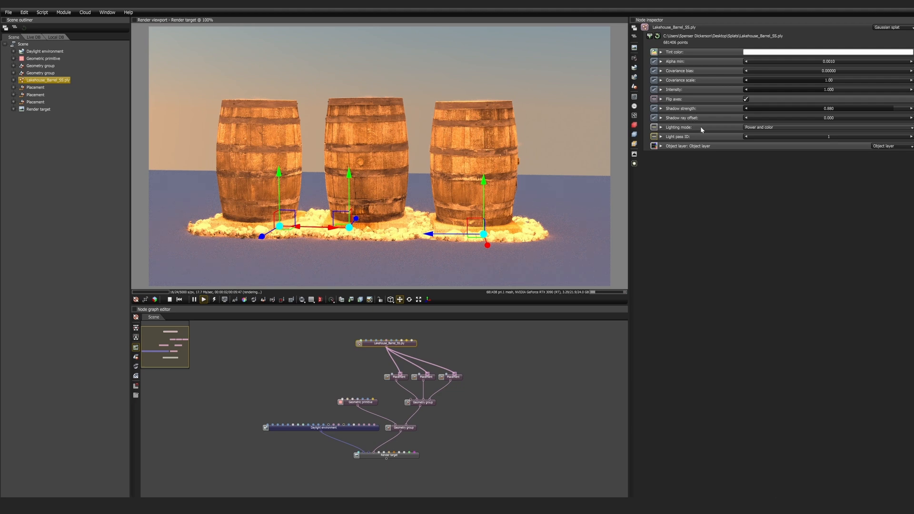
# Step: Set Lighting mode to Power, Shadow strength to 0.532 and expand the Object layer section
pyautogui.click(661, 146)
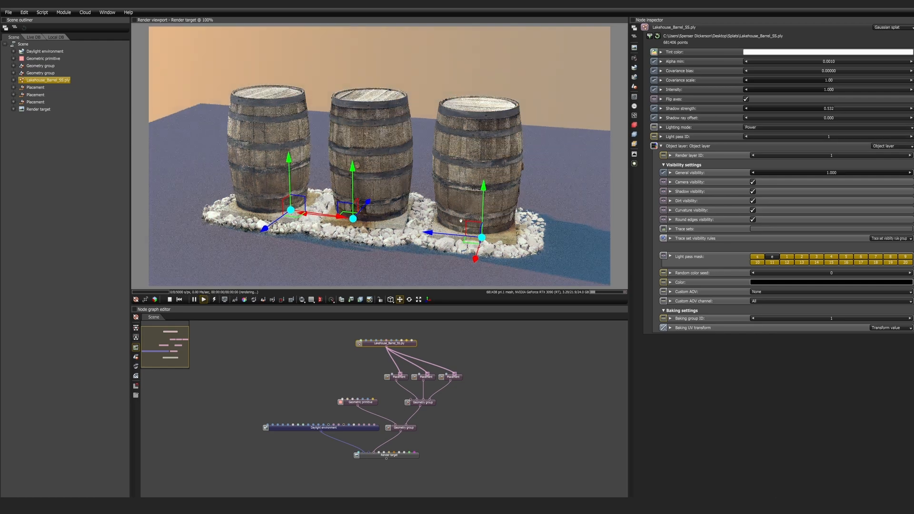
pyautogui.moveTo(680, 118)
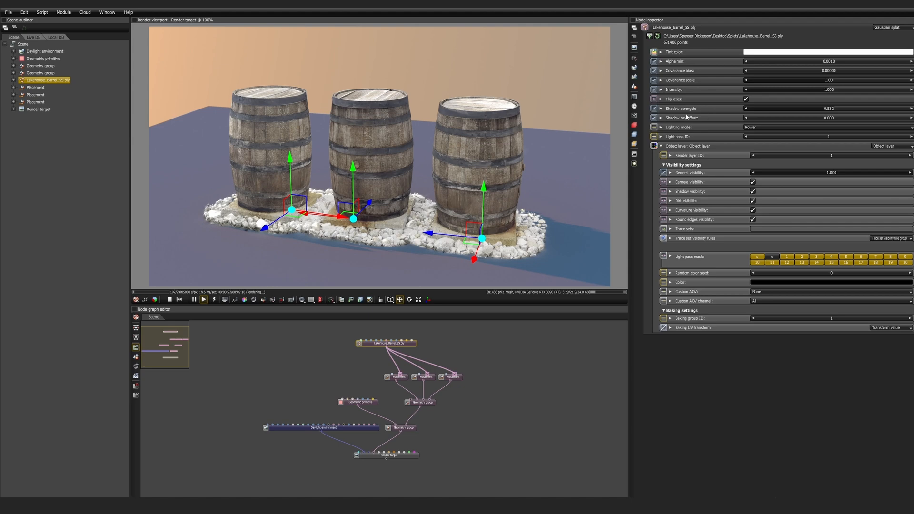
pyautogui.moveTo(685, 118)
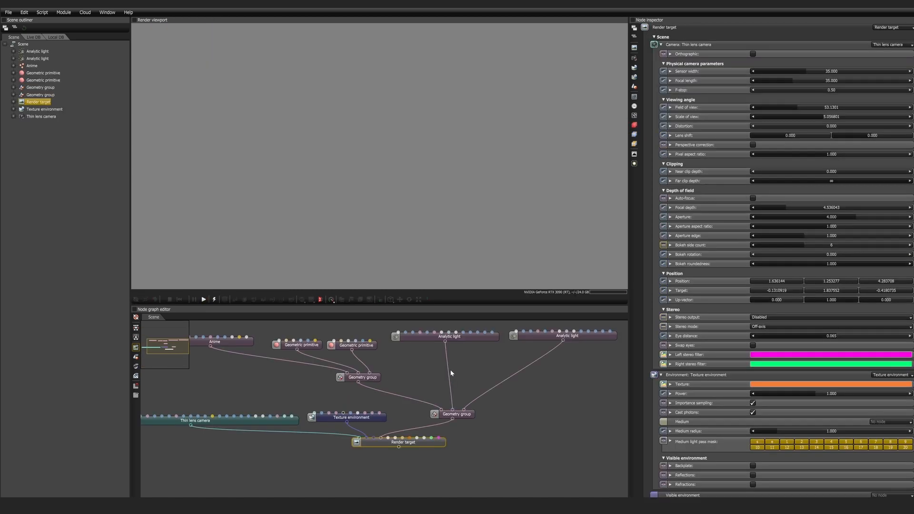
# Step: Start the anime scene render, inspect the sphere primitive and set the Thin lens camera Aperture to 10.000
pyautogui.click(203, 299)
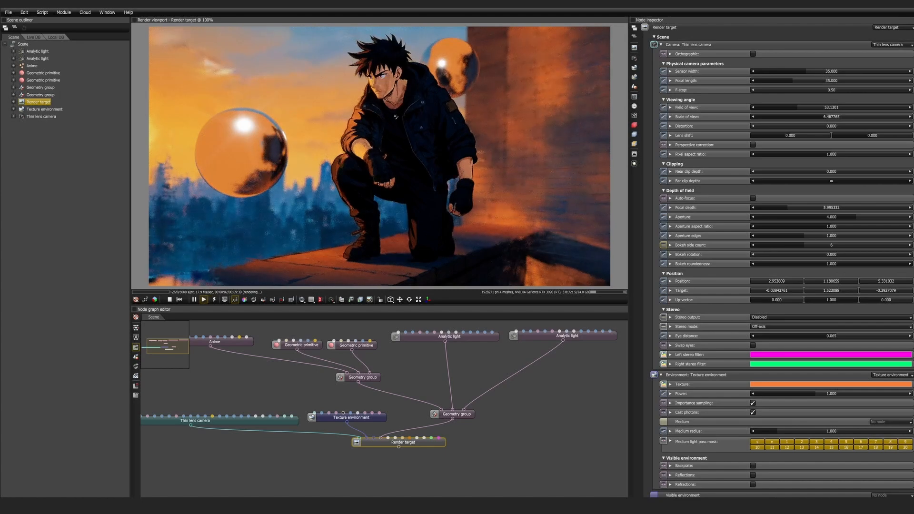
pyautogui.click(354, 345)
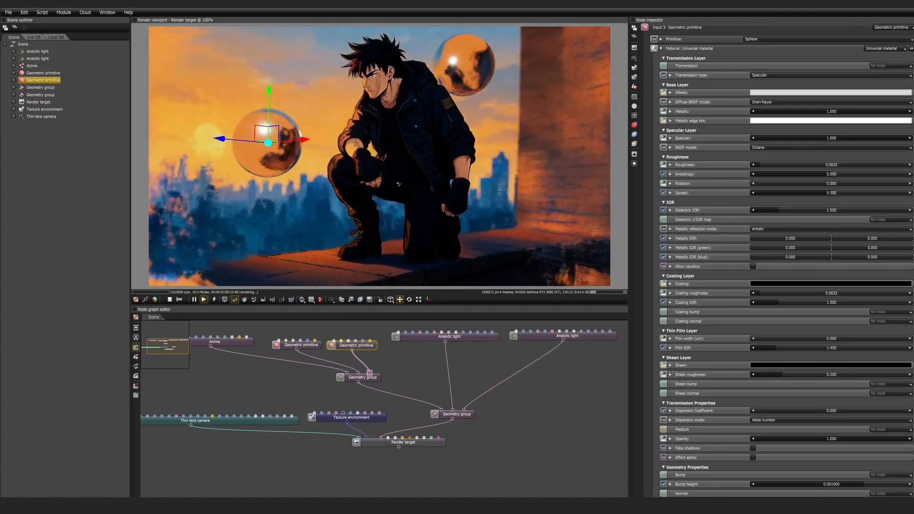
pyautogui.click(41, 116)
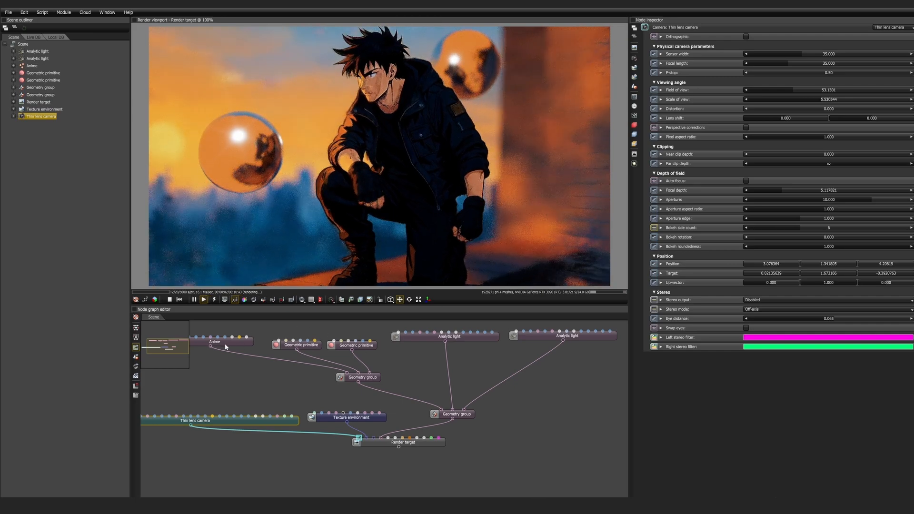
# Step: Cycle the Anime splat's Lighting mode through Power, Power and color and None, then load the FlowerPot_GE scene
pyautogui.click(213, 342)
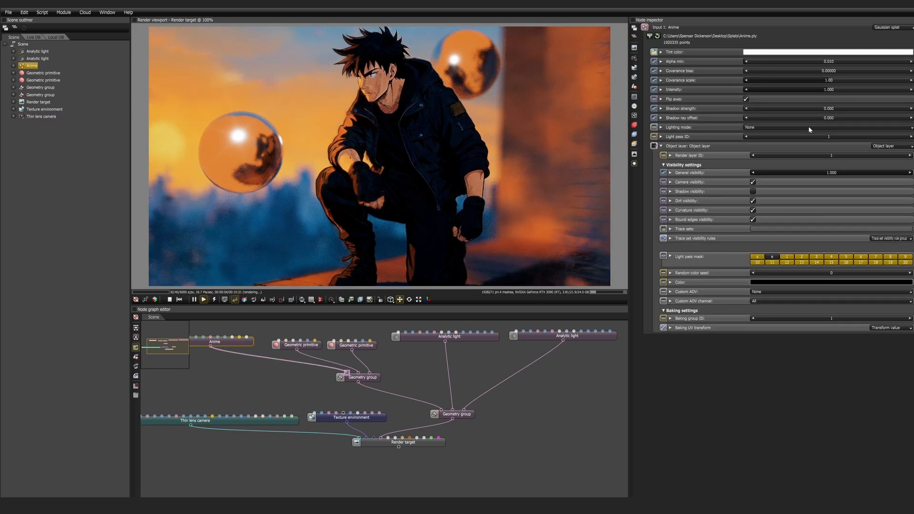
pyautogui.click(828, 127)
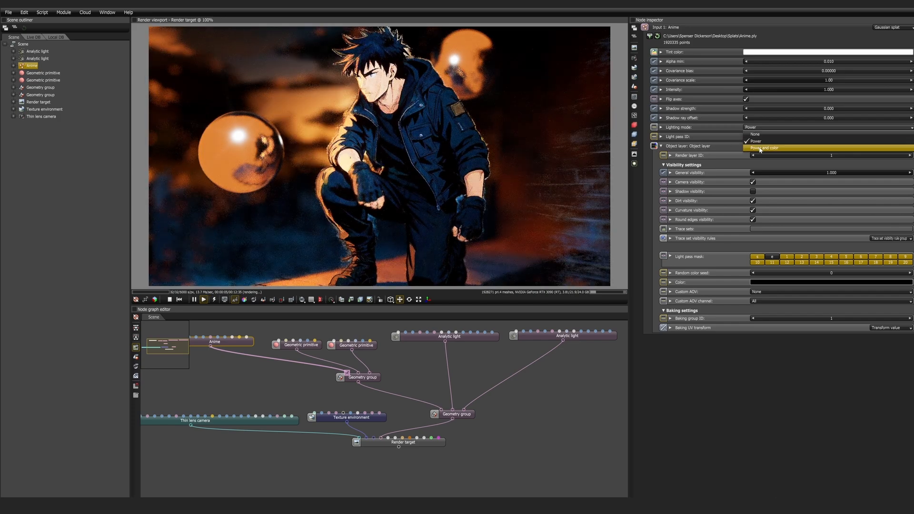
pyautogui.click(759, 148)
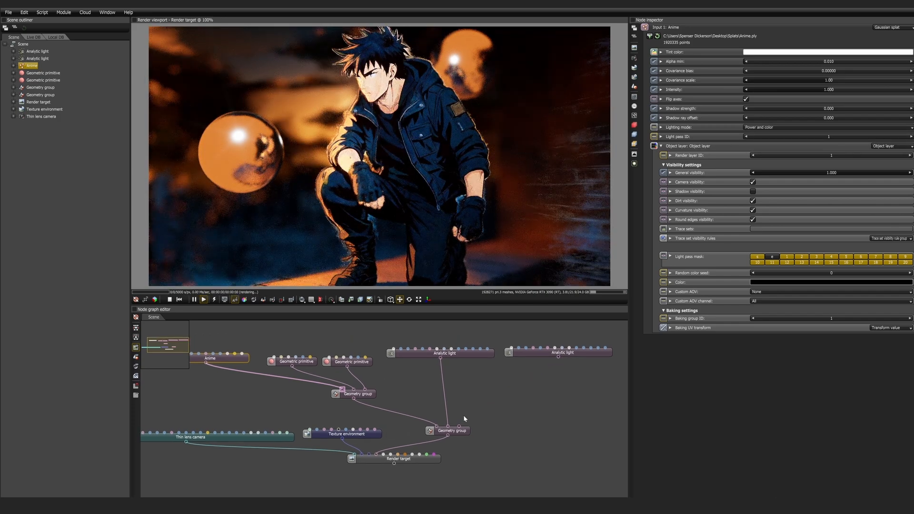
pyautogui.click(444, 352)
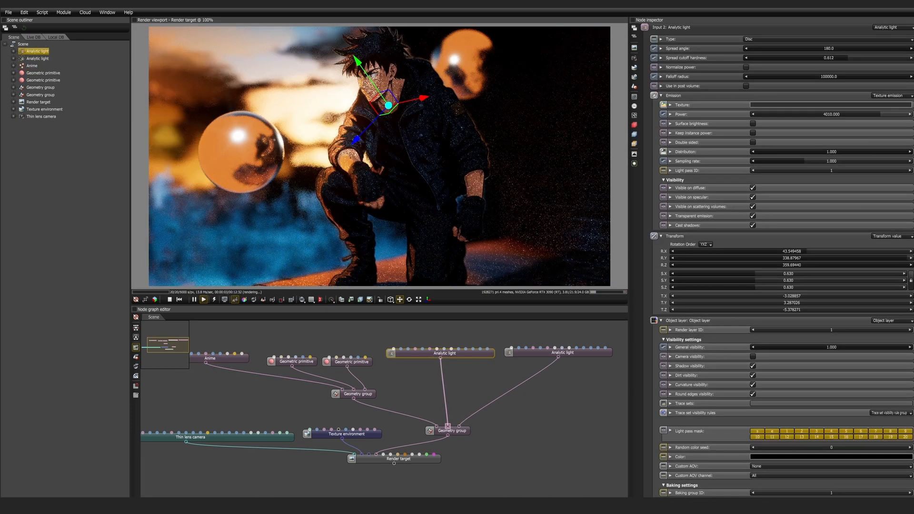
pyautogui.click(30, 65)
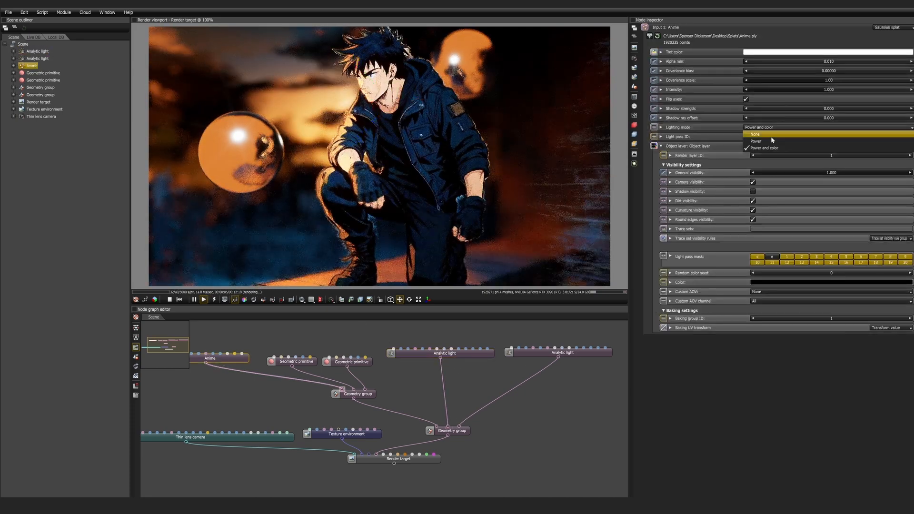
pyautogui.click(763, 148)
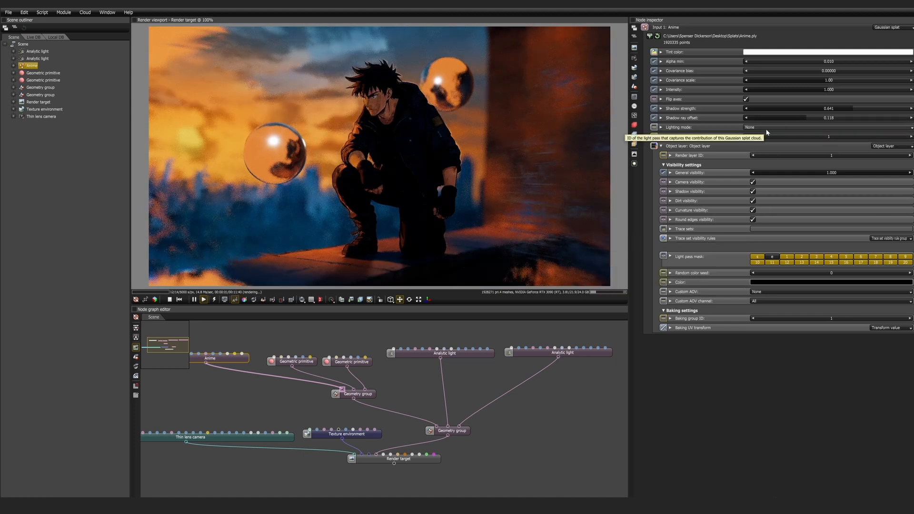
pyautogui.click(827, 127)
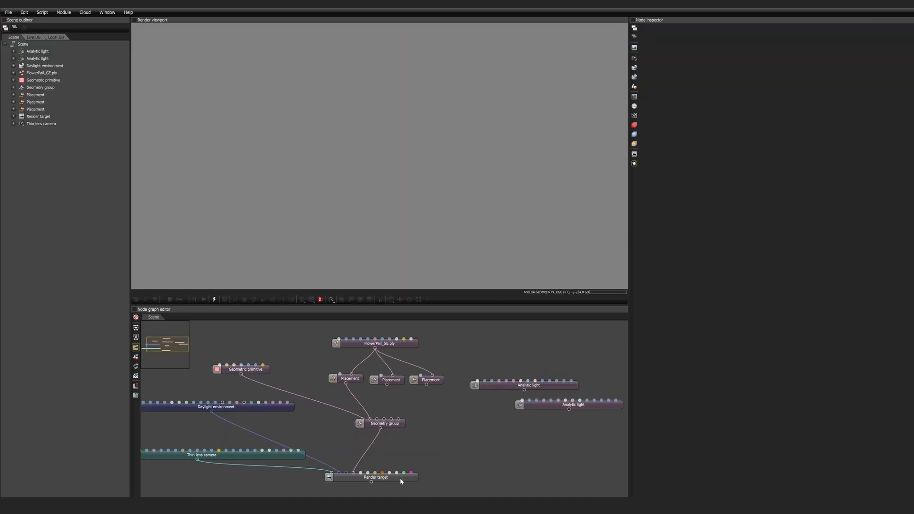
# Step: Render the FlowerPot_GE splat scene through the render target node
pyautogui.doubleClick(377, 478)
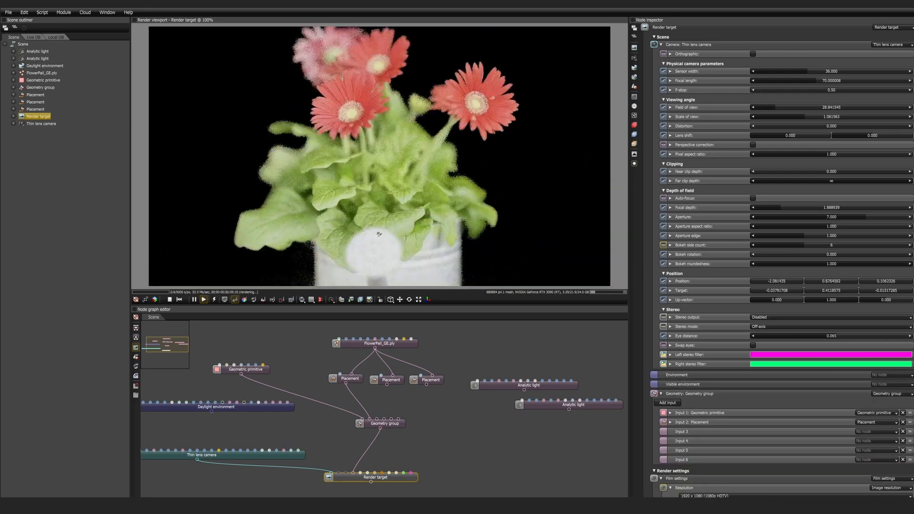
# Step: Select the FlowerPot_GE splat's daylight environment and set its Power to 0.075
pyautogui.click(375, 343)
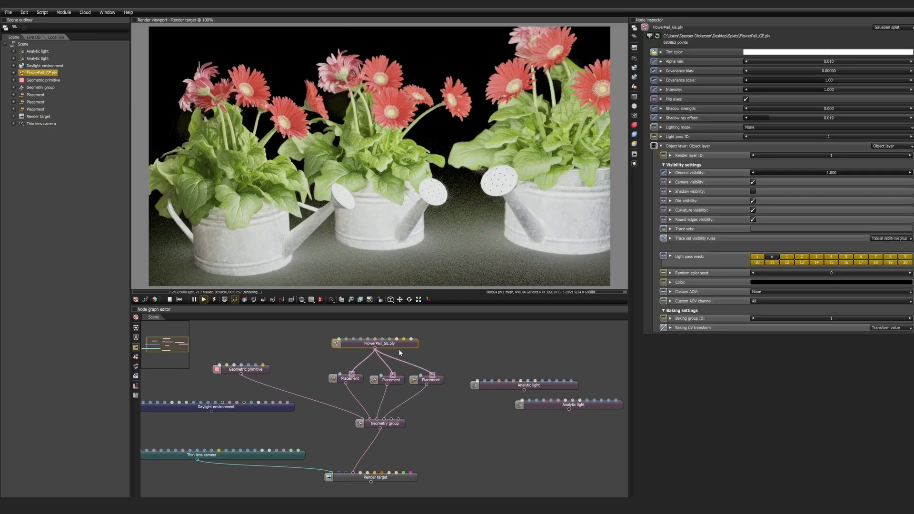
pyautogui.click(215, 407)
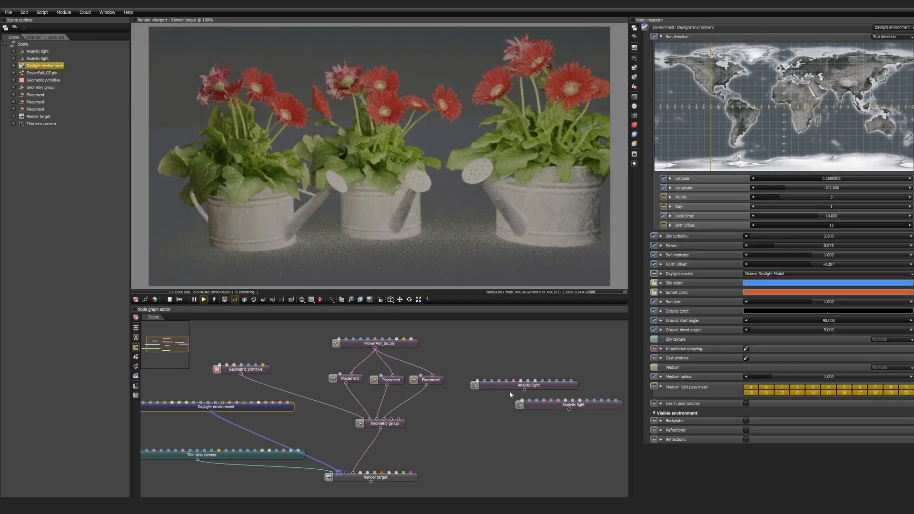
pyautogui.click(523, 384)
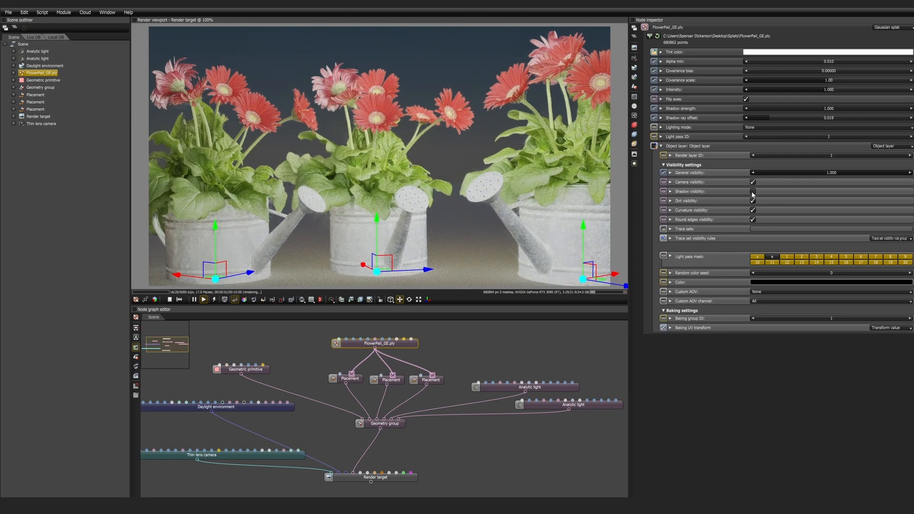
# Step: Raise the flower-pail splat's shadow ray offset, set Lighting mode to Power and color, then select the daylight environment
pyautogui.click(752, 191)
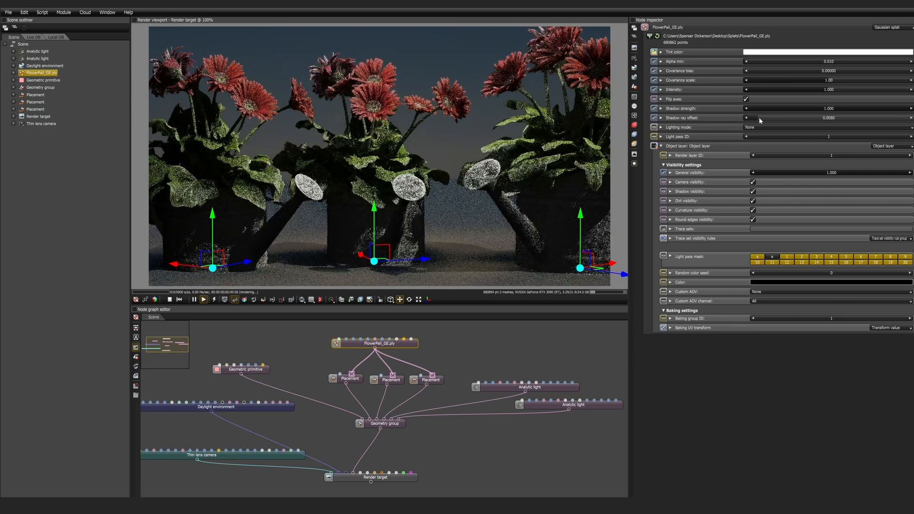
pyautogui.moveTo(758, 117); pyautogui.dragTo(780, 117)
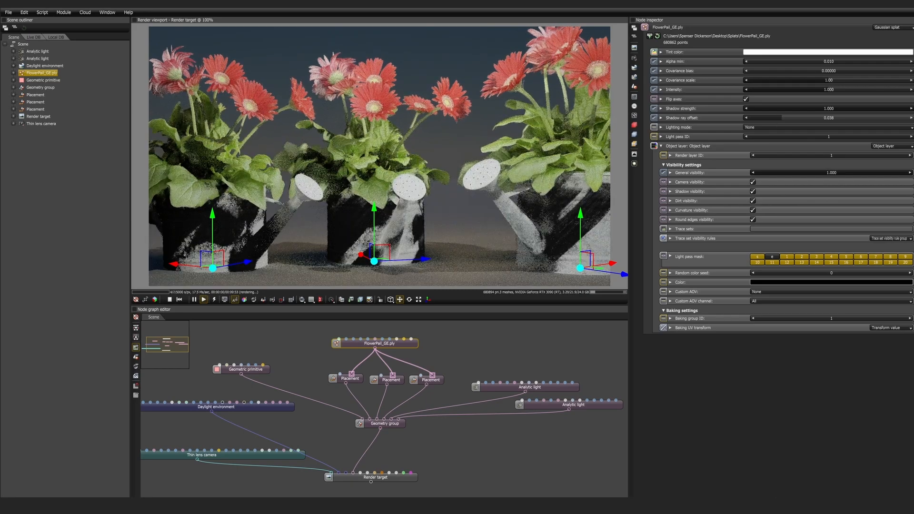
pyautogui.click(828, 127)
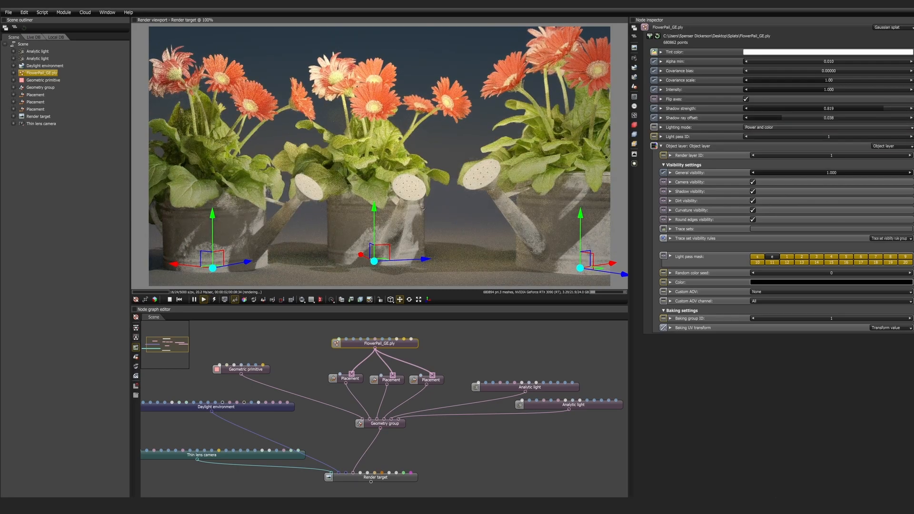
pyautogui.click(44, 66)
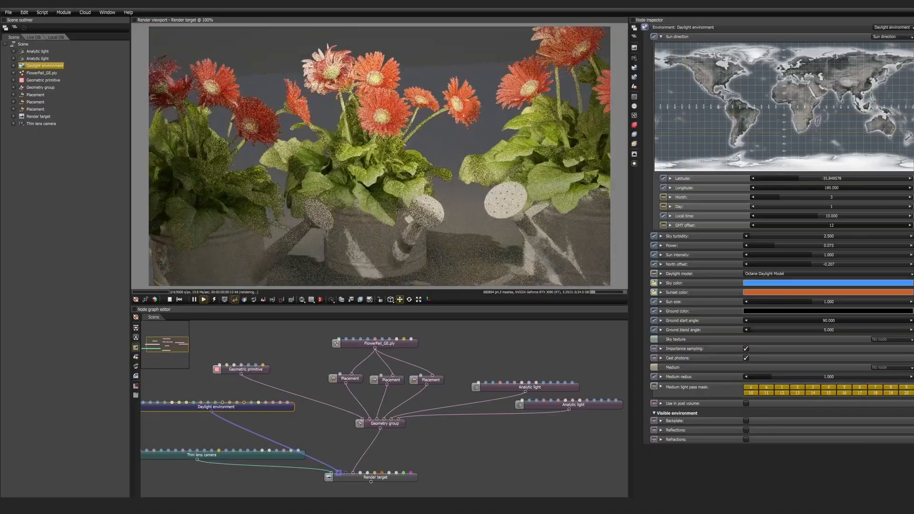
# Step: Add a Texture environment node and wire it to the render target's Visible environment pin
pyautogui.click(41, 123)
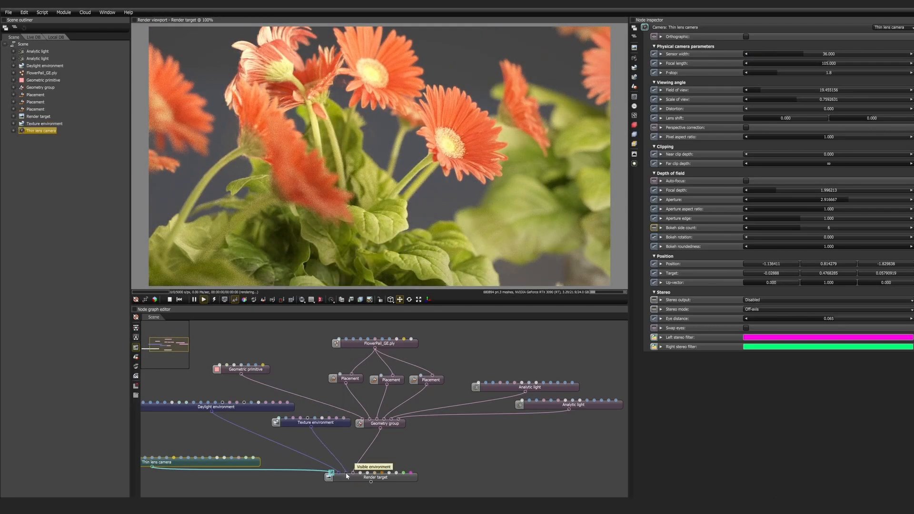
pyautogui.click(240, 369)
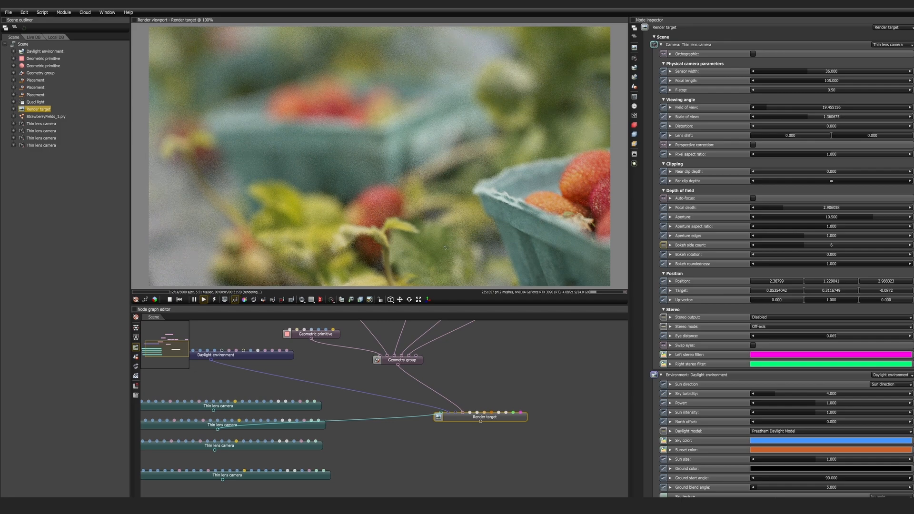
pyautogui.moveTo(235, 300)
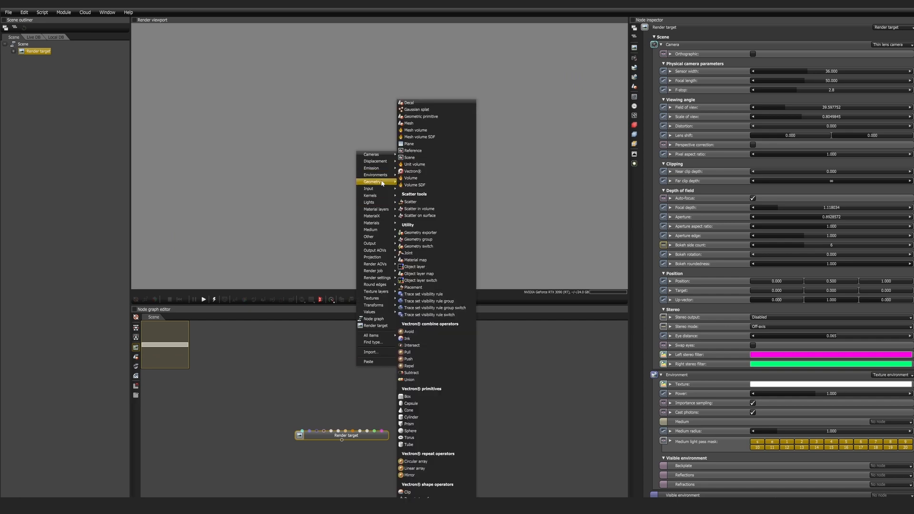
# Step: Add a Geometry group node and connect it to the render target for the Alley.ply splat
pyautogui.click(418, 239)
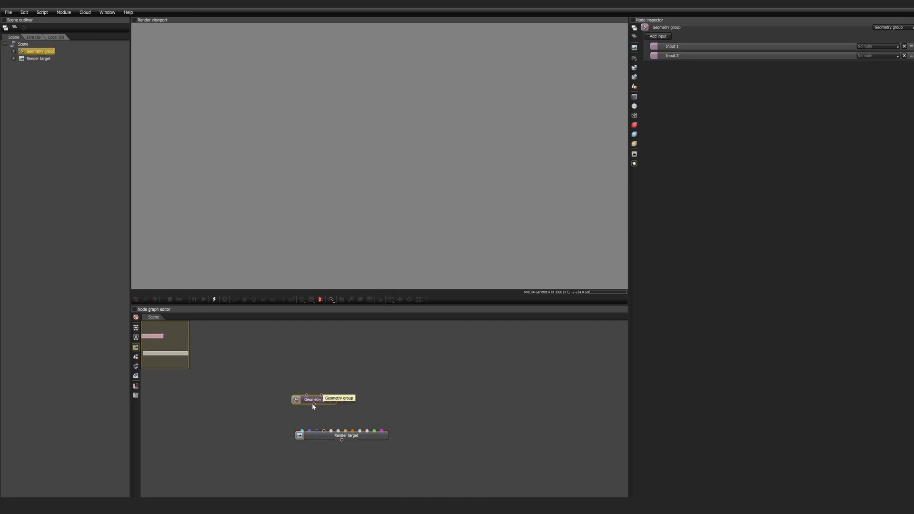
pyautogui.moveTo(321, 398); pyautogui.dragTo(323, 431)
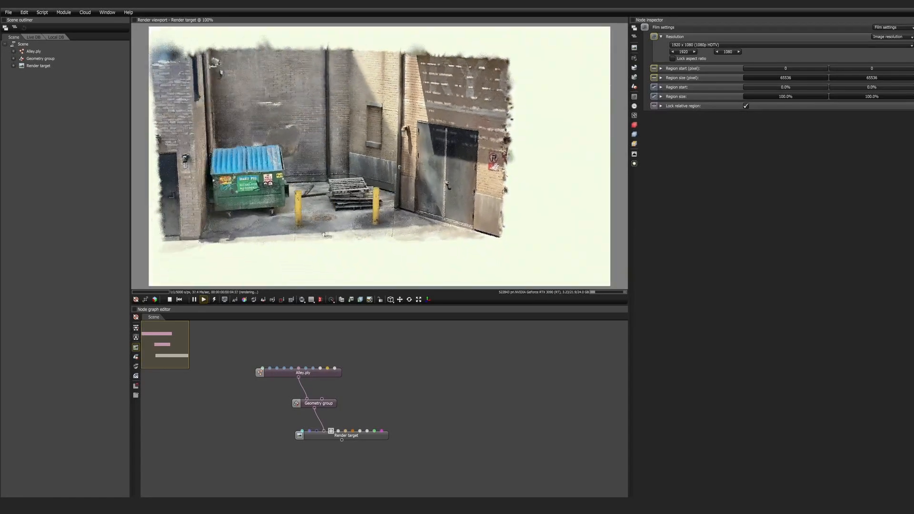
# Step: Add a black Texture environment to darken the alley and move its node aside in the graph
pyautogui.click(303, 372)
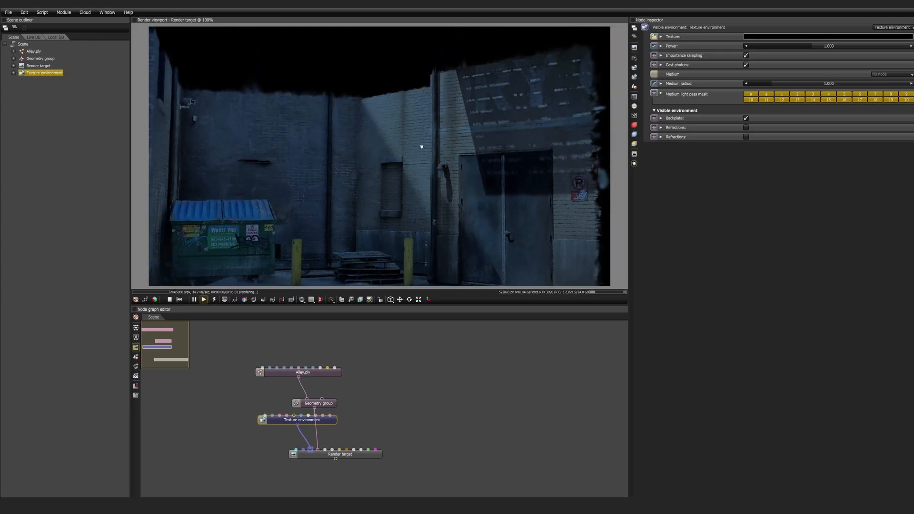
pyautogui.moveTo(297, 420); pyautogui.dragTo(256, 424)
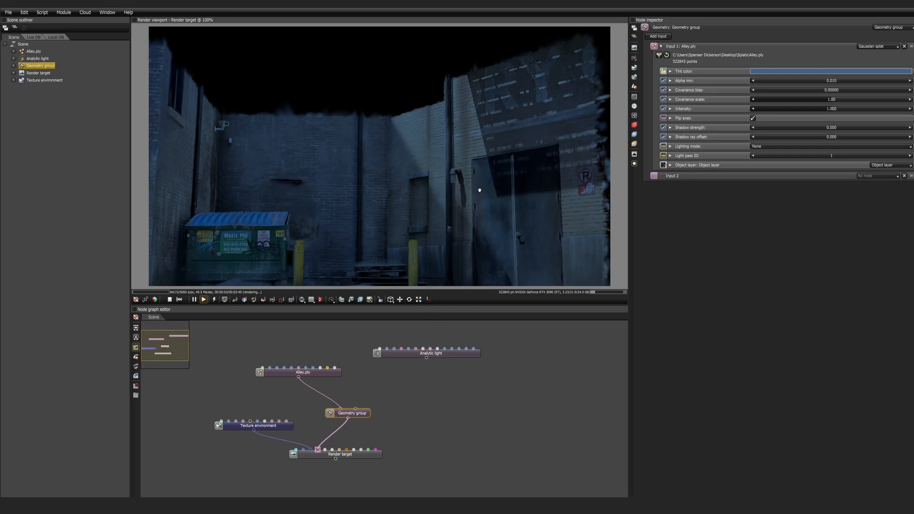
# Step: Connect the analytic light to the geometry group with spread angle 42.2, normalized power 100000 and falloff radius 111
pyautogui.click(430, 353)
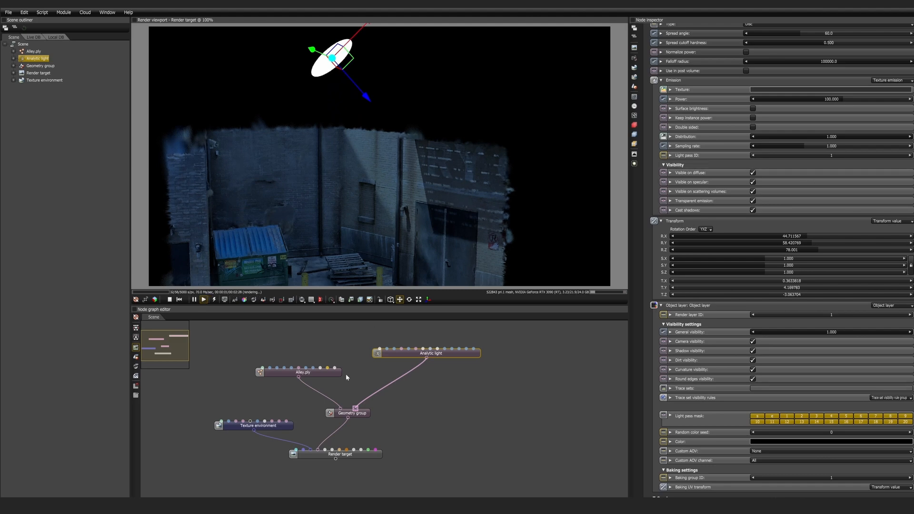
pyautogui.click(302, 373)
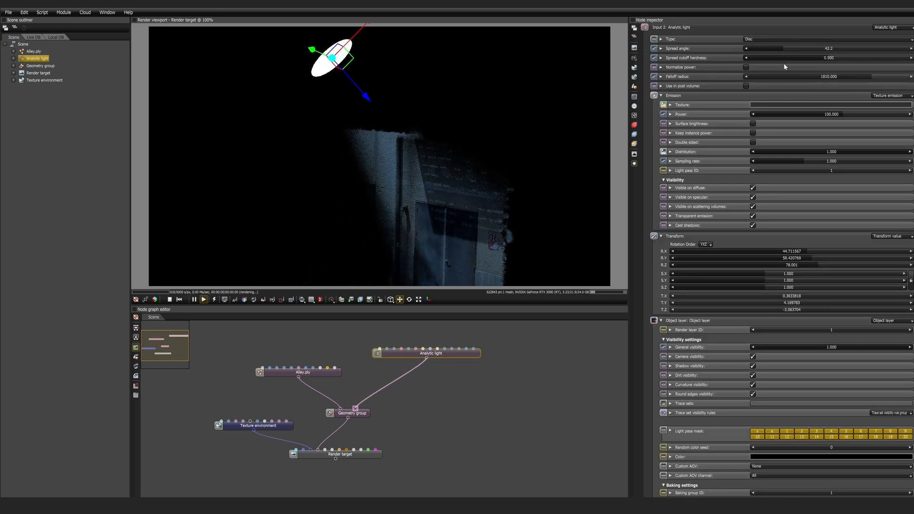
pyautogui.click(752, 66)
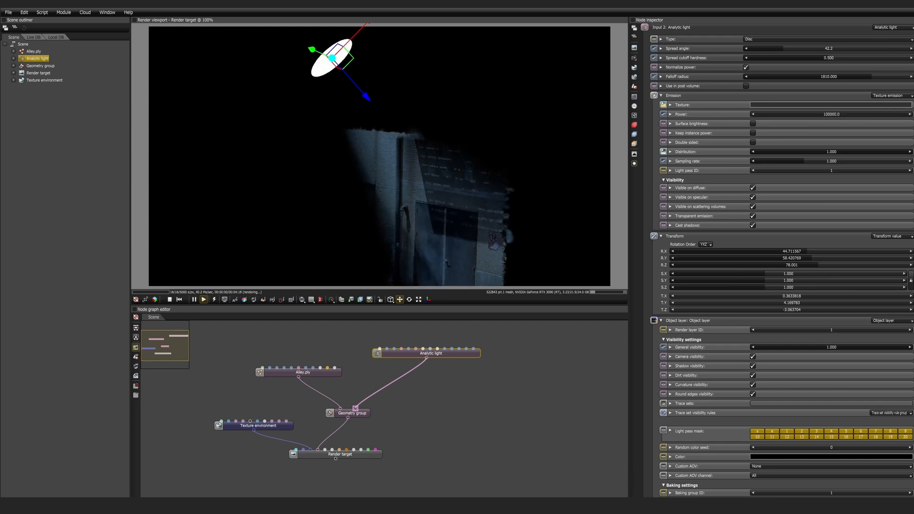
pyautogui.click(752, 123)
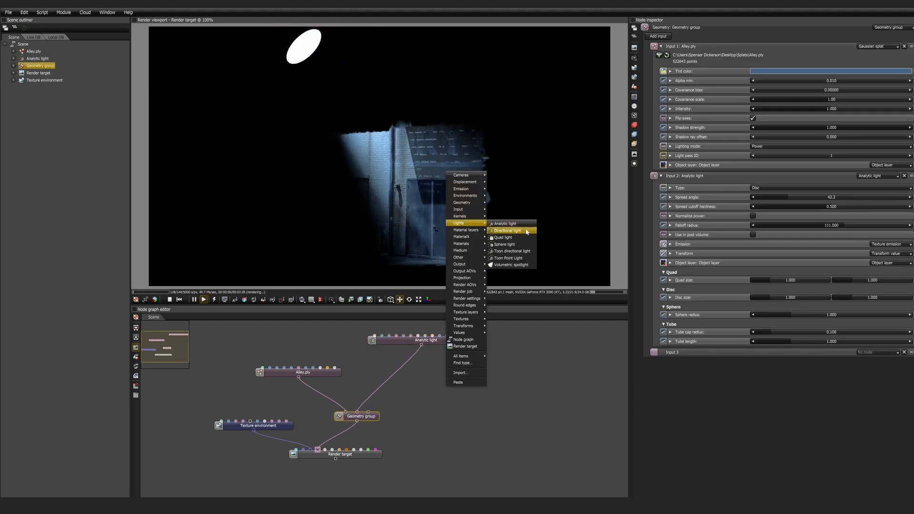
# Step: Add a directional light and make the analytic spotlight warm orange at power 17.5
pyautogui.click(506, 231)
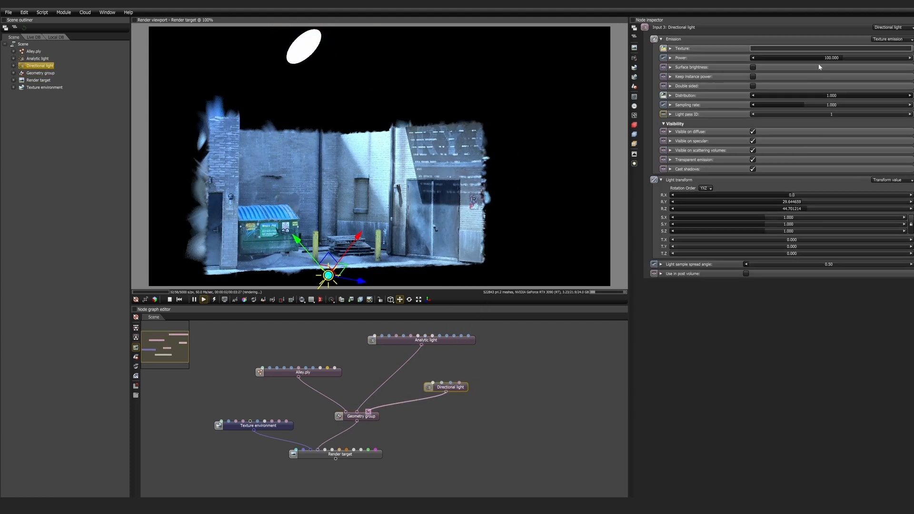
pyautogui.click(37, 58)
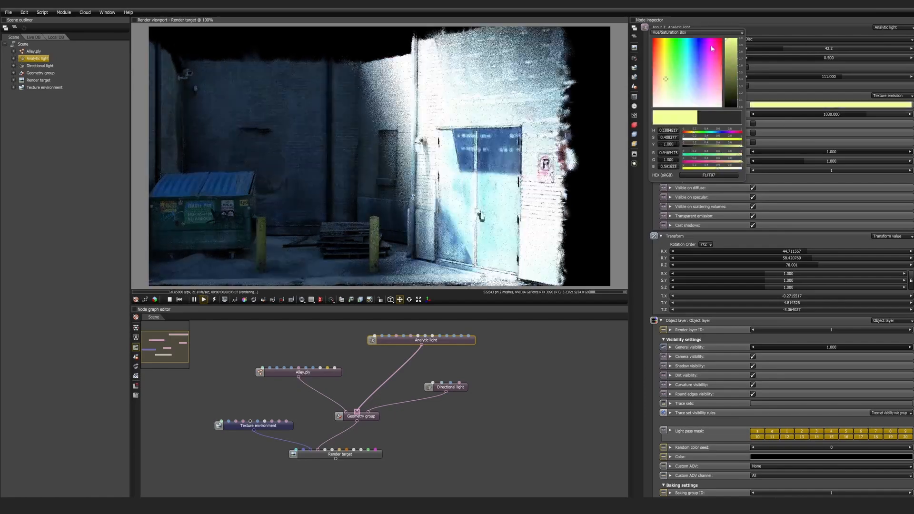
pyautogui.click(696, 82)
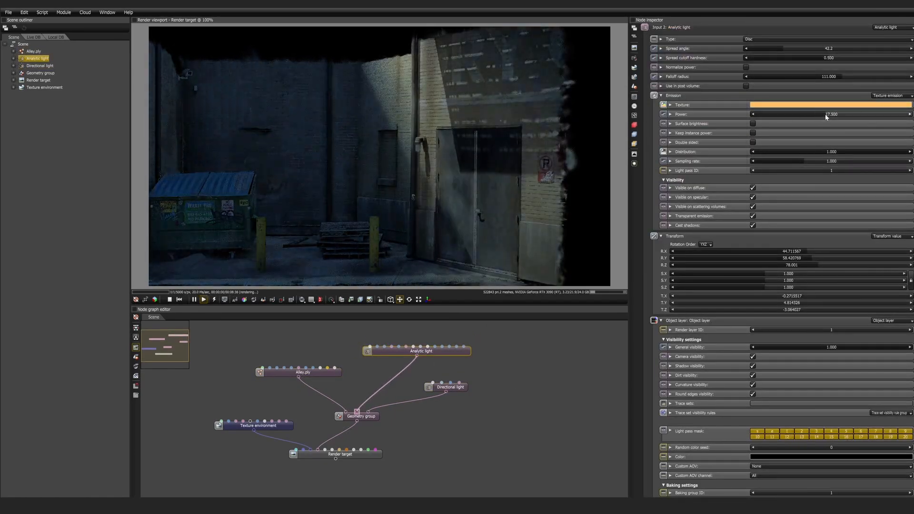
pyautogui.moveTo(827, 113); pyautogui.dragTo(840, 113)
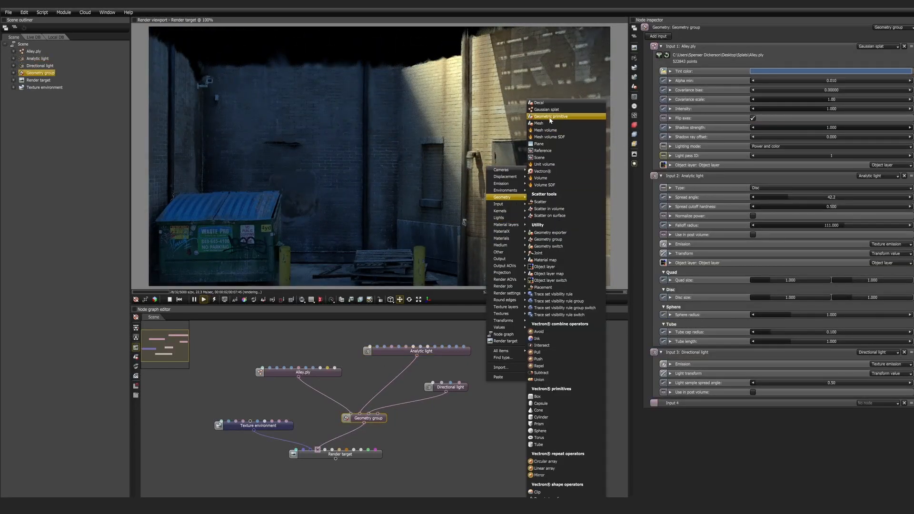
# Step: Add a geometric primitive, switch it from Box to Sphere, and position it floating across the alley
pyautogui.click(549, 116)
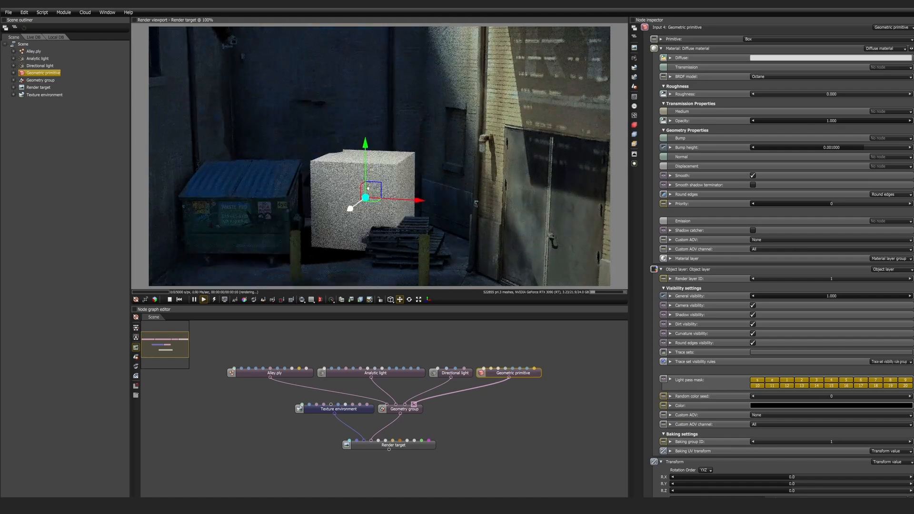
pyautogui.moveTo(365, 198); pyautogui.dragTo(329, 154)
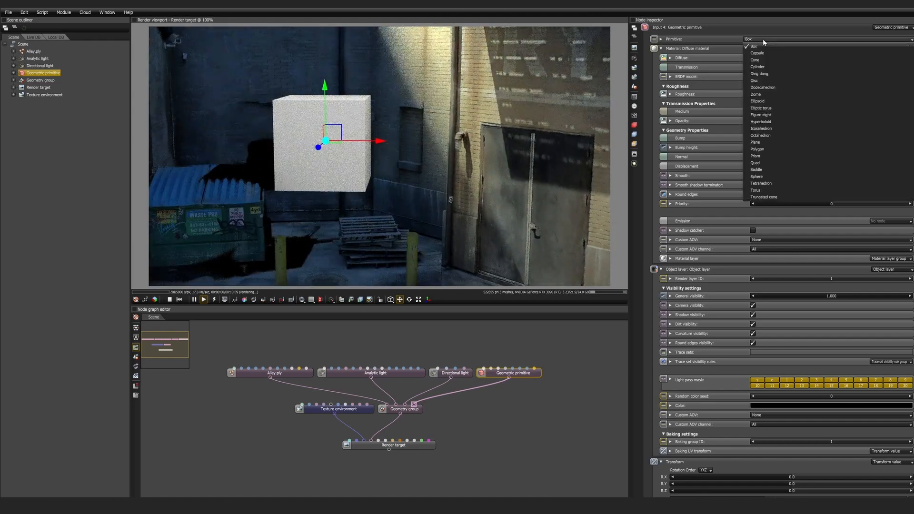
pyautogui.click(757, 176)
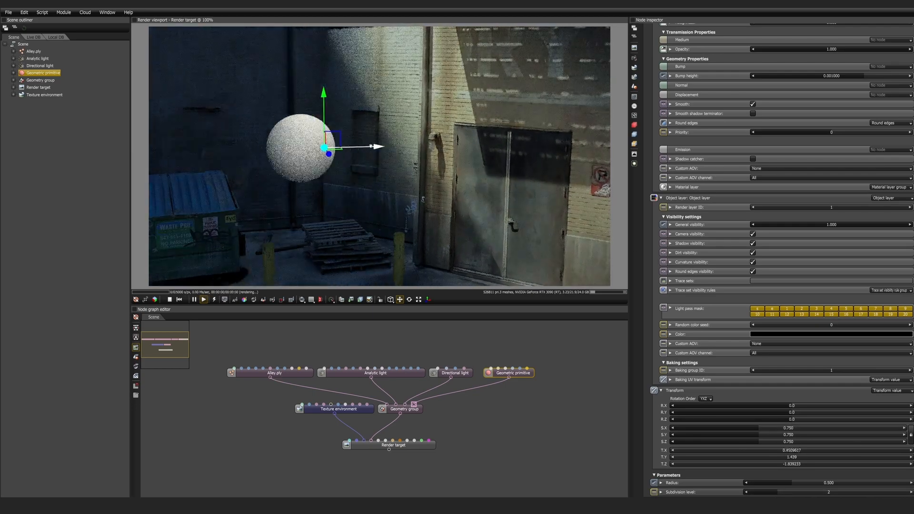
pyautogui.moveTo(324, 147); pyautogui.dragTo(376, 138)
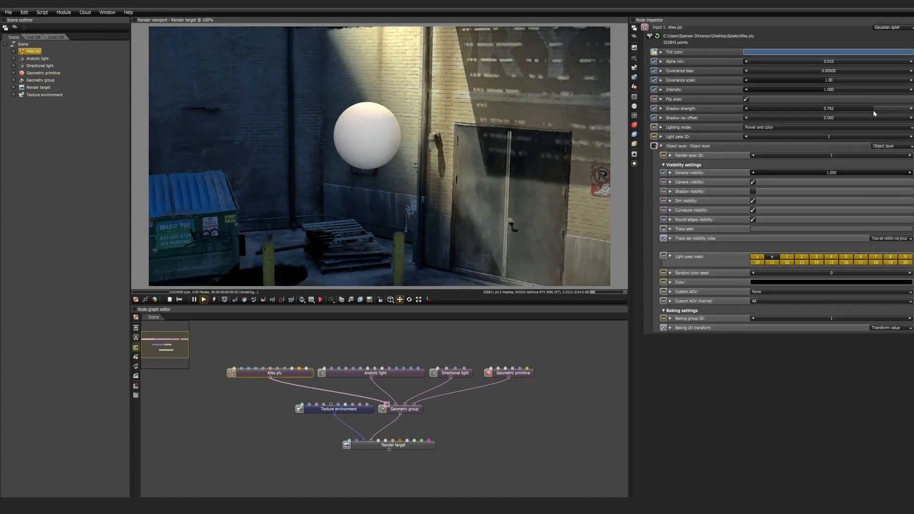
# Step: Set the sphere's universal material Metallic to 1.0 and lift it higher above the dumpster
pyautogui.moveTo(758, 117); pyautogui.dragTo(895, 118)
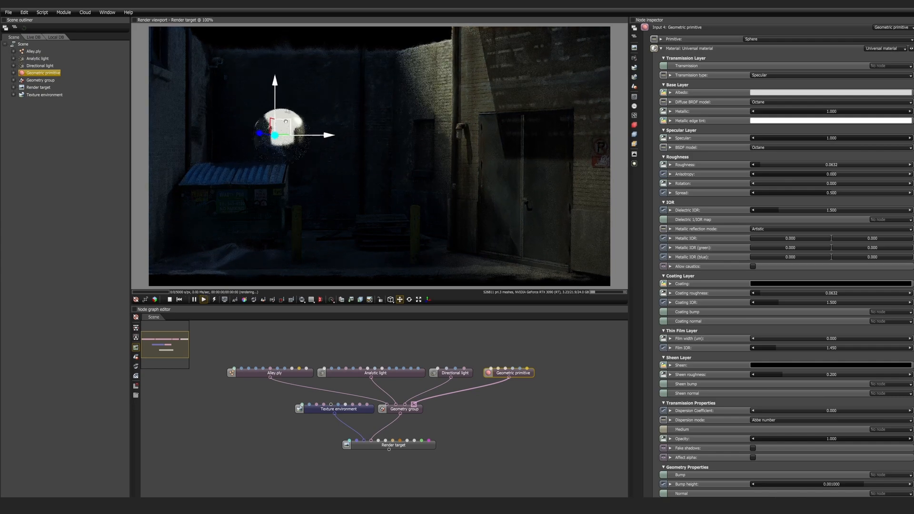
pyautogui.moveTo(285, 116); pyautogui.dragTo(396, 102)
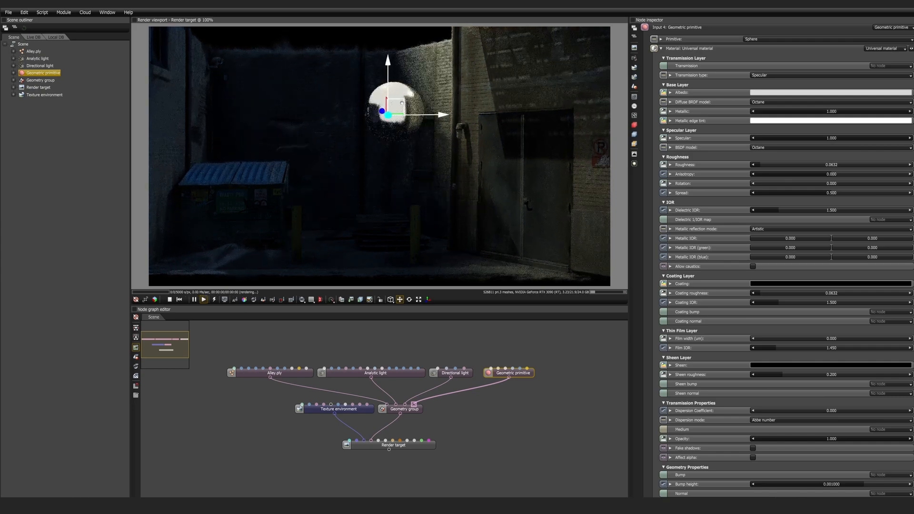